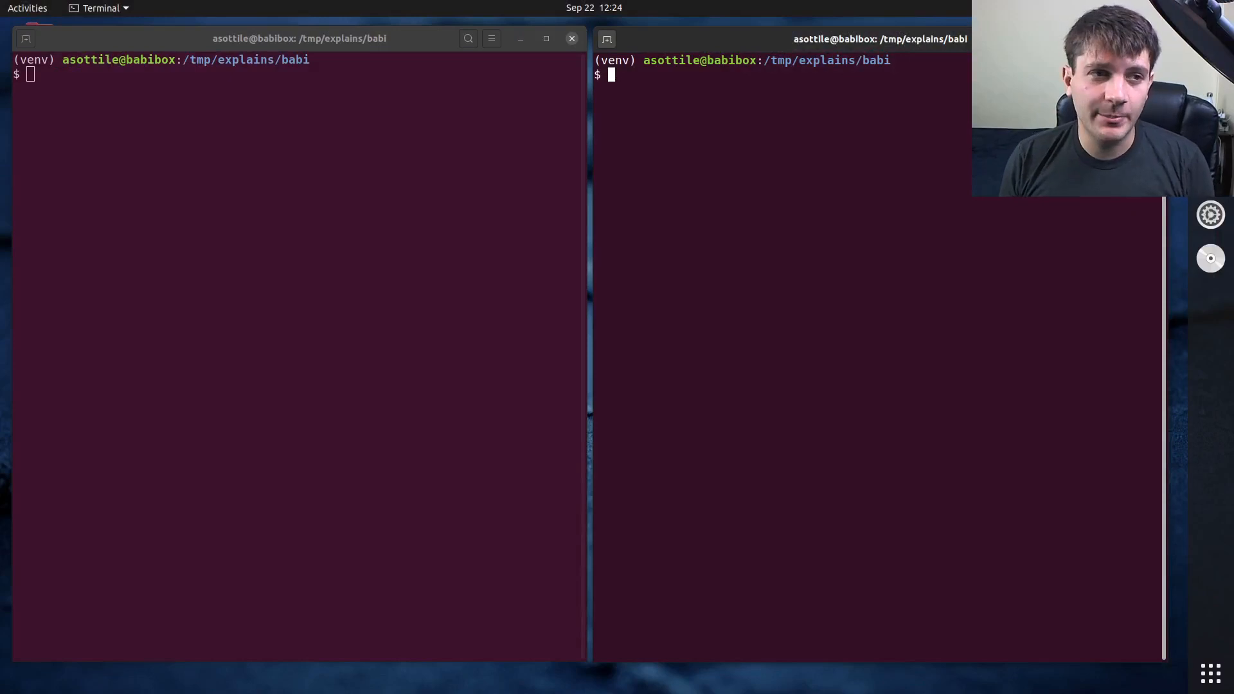
pyautogui.moveTo(769, 326)
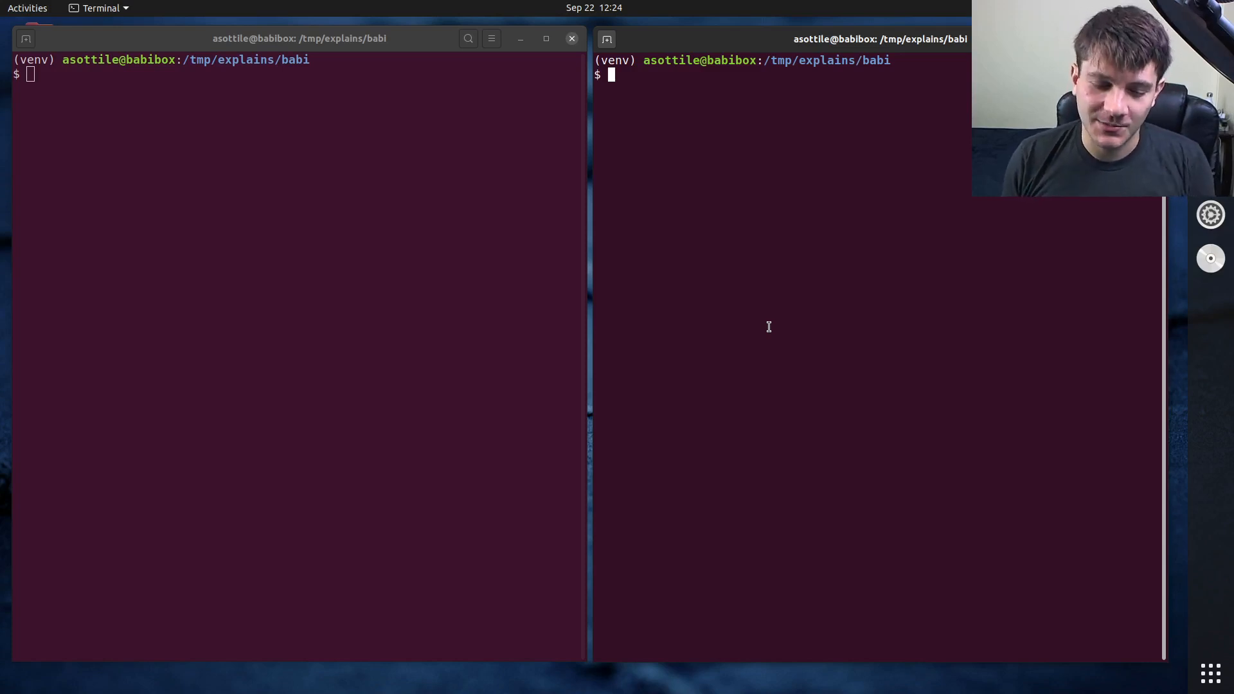
# - Show the working-tree diff of babi/file.py with git diff
pyautogui.write('git diff')
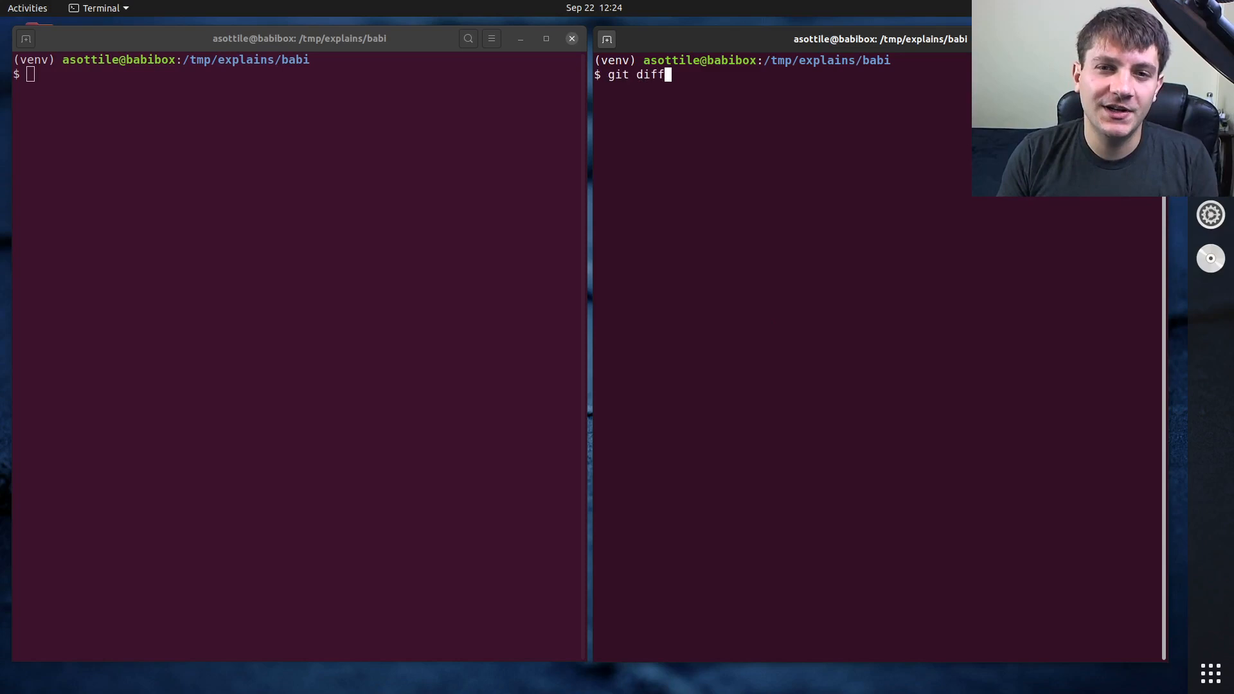
pyautogui.press('Return')
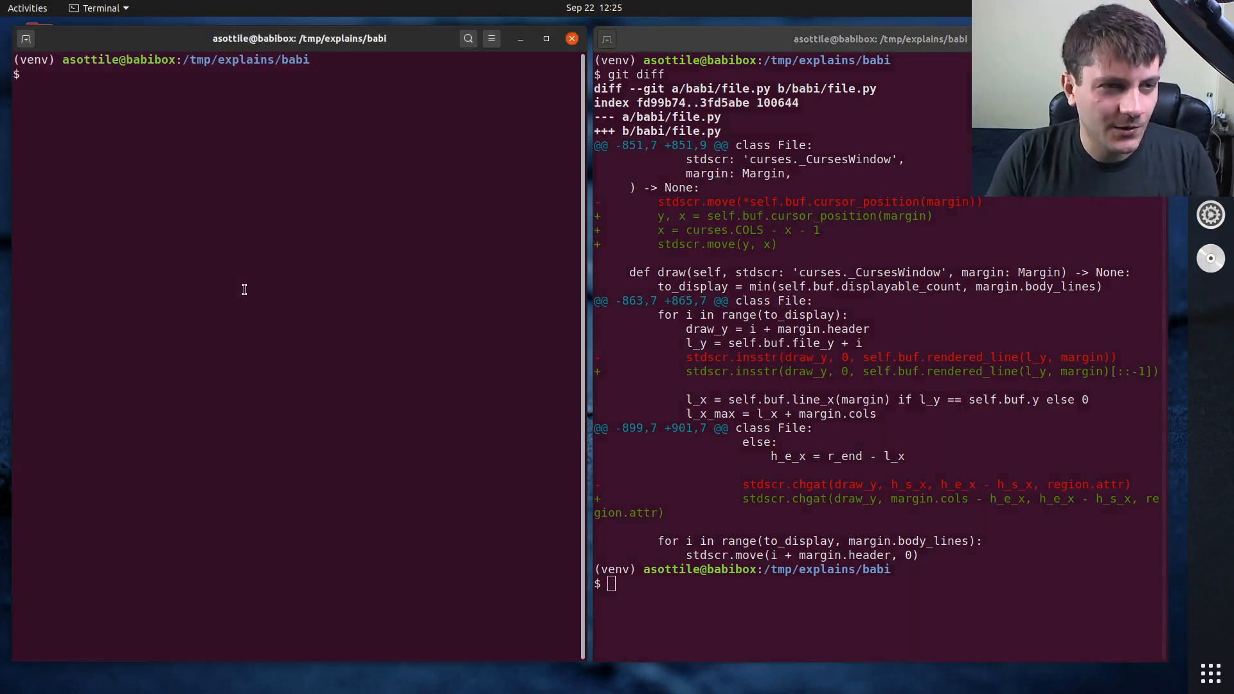
# - View setup.cfg mirrored in the patched babi, then in nano, and prepare another git diff
pyautogui.write('babi babi')
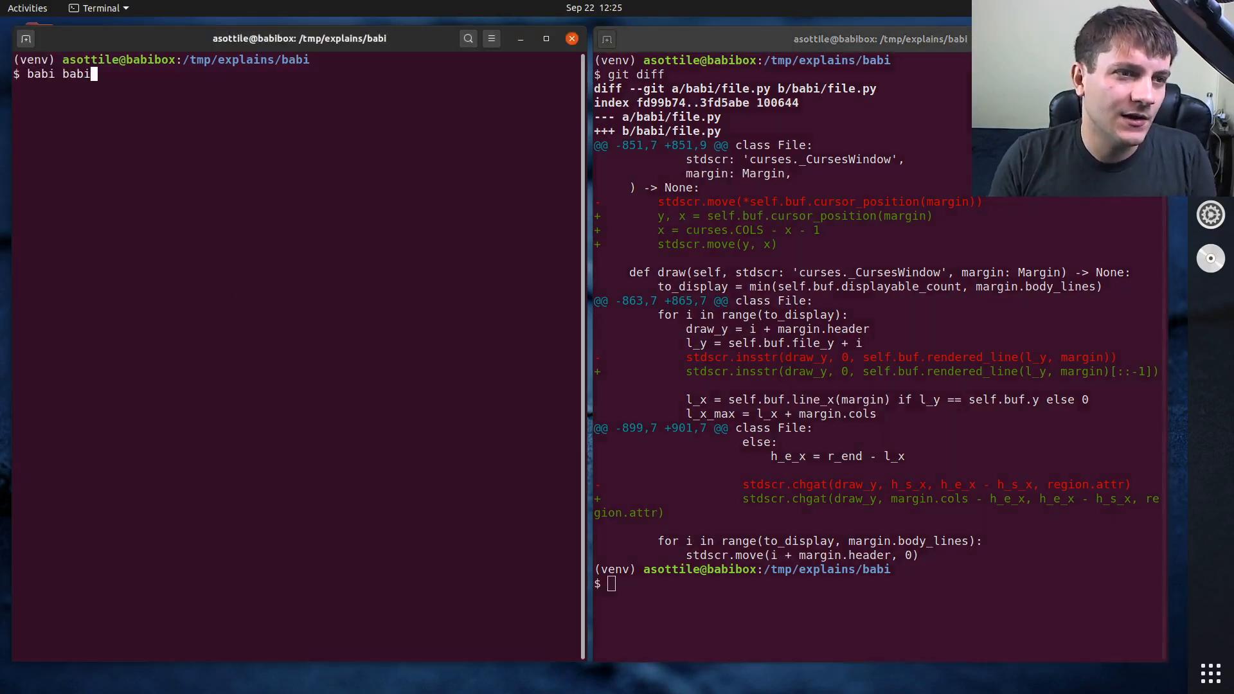
pyautogui.press('Return')
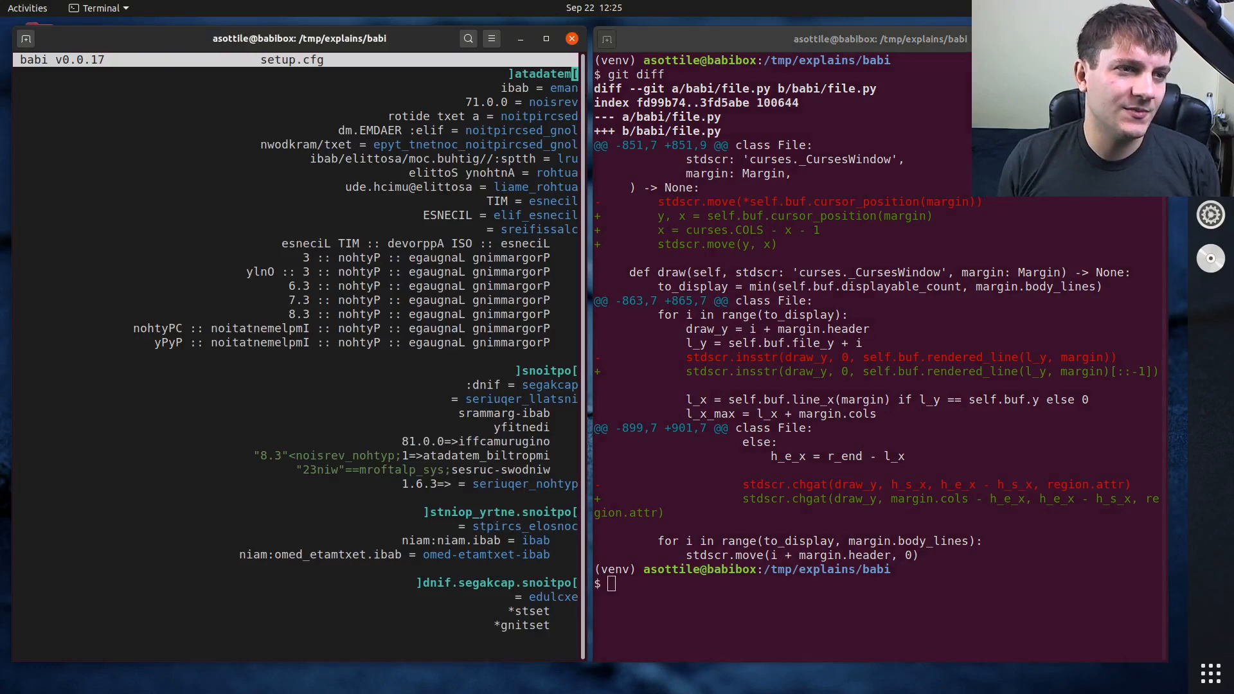
pyautogui.write('nano set')
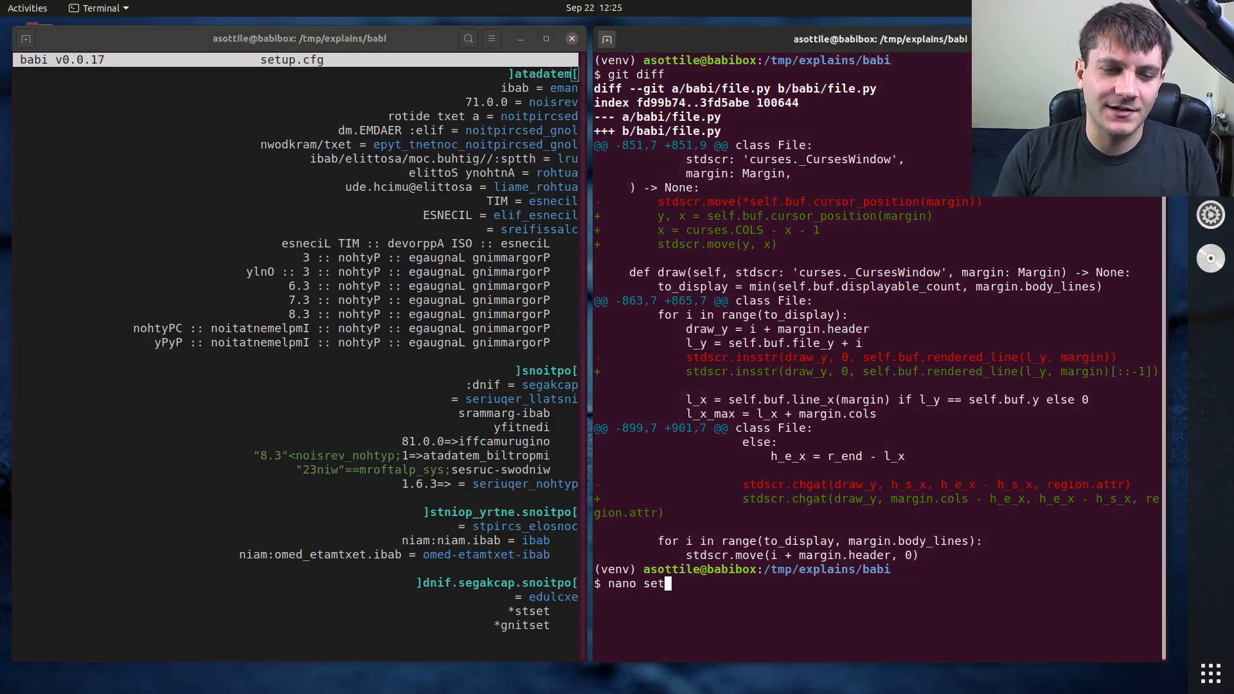
pyautogui.press('Return')
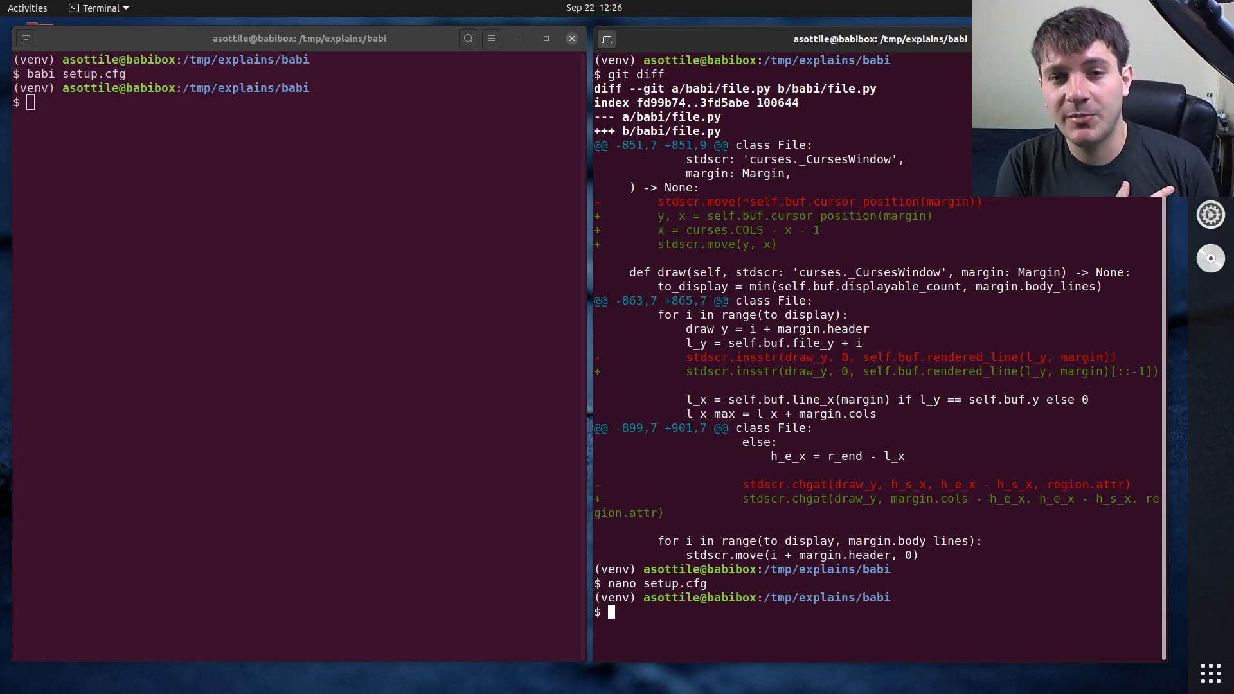
pyautogui.moveTo(903, 326)
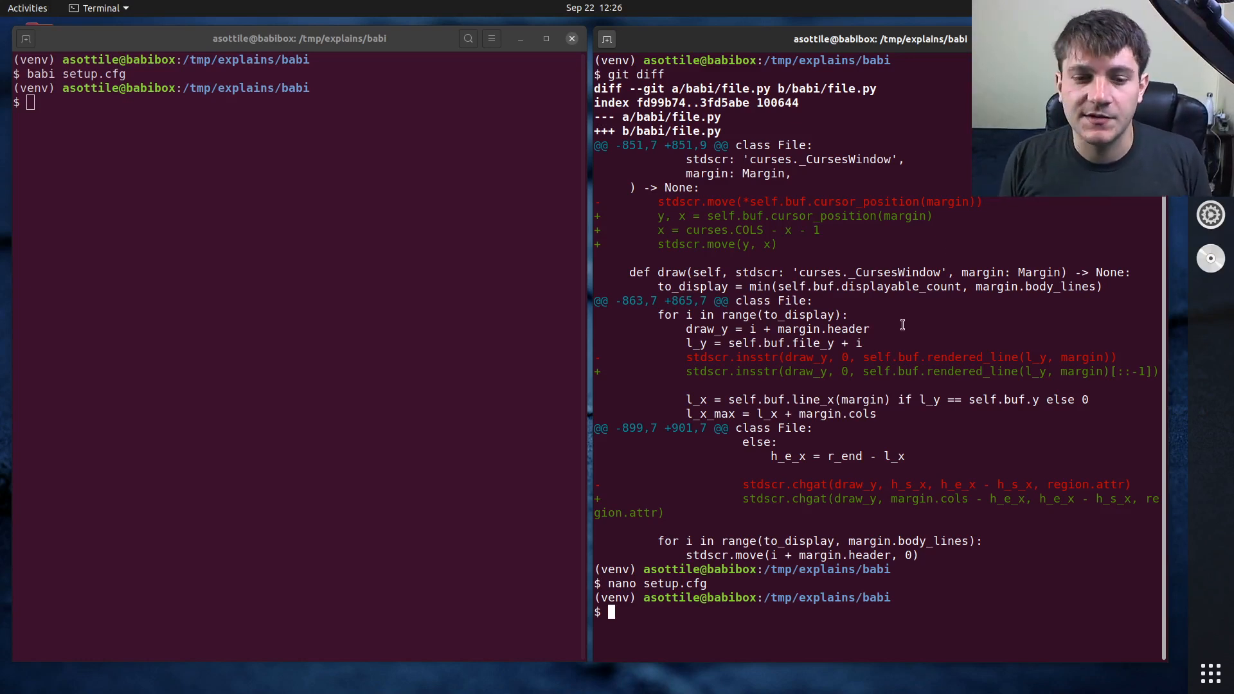
pyautogui.write('git diff')
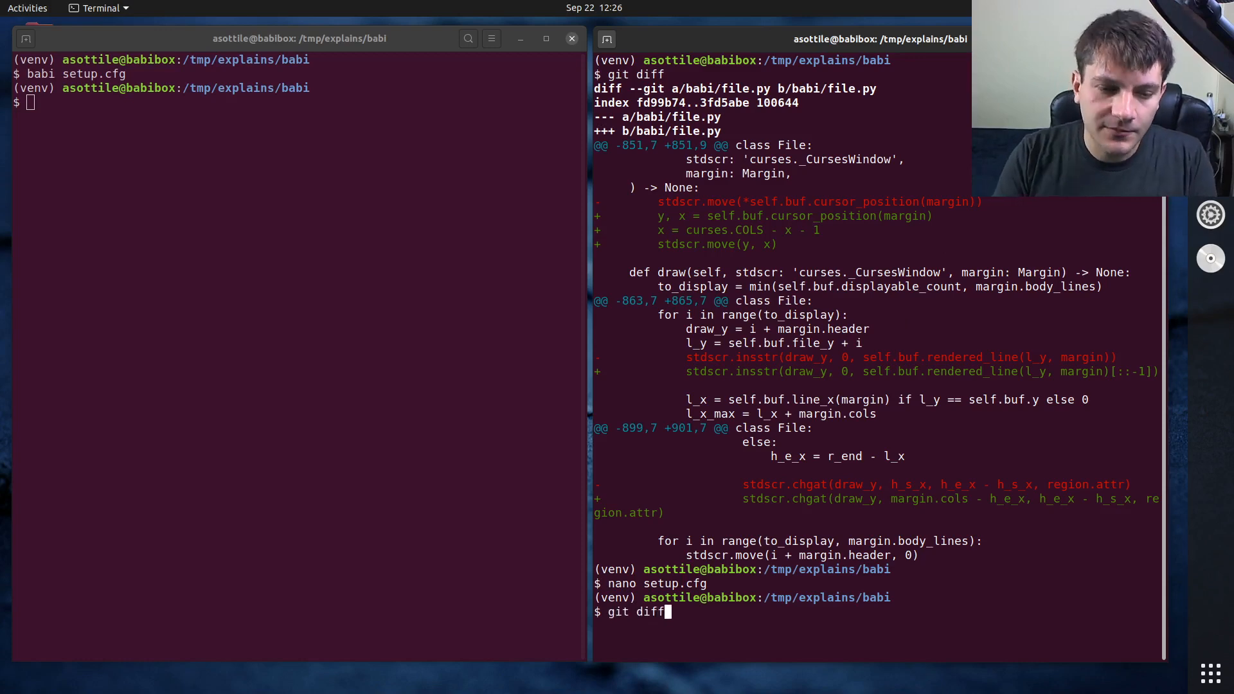
# - Write the diff to backwards.patch, print it with cat, and prepare git status
pyautogui.press('Return')
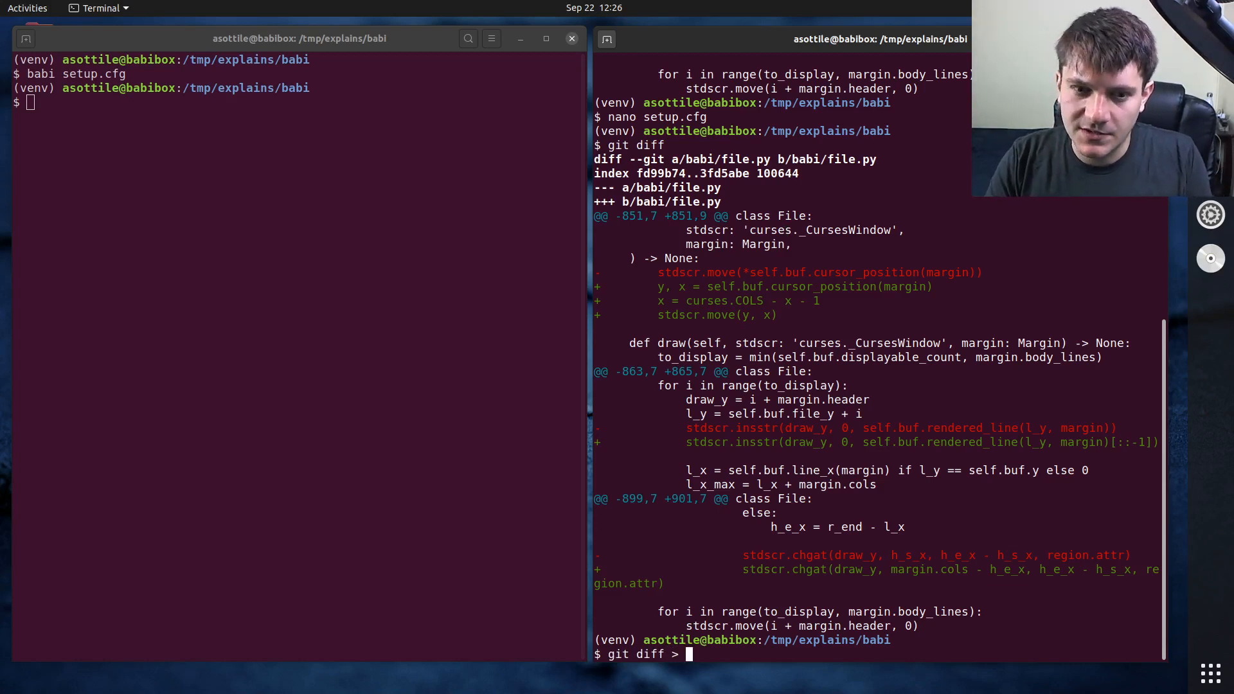
pyautogui.write('pat')
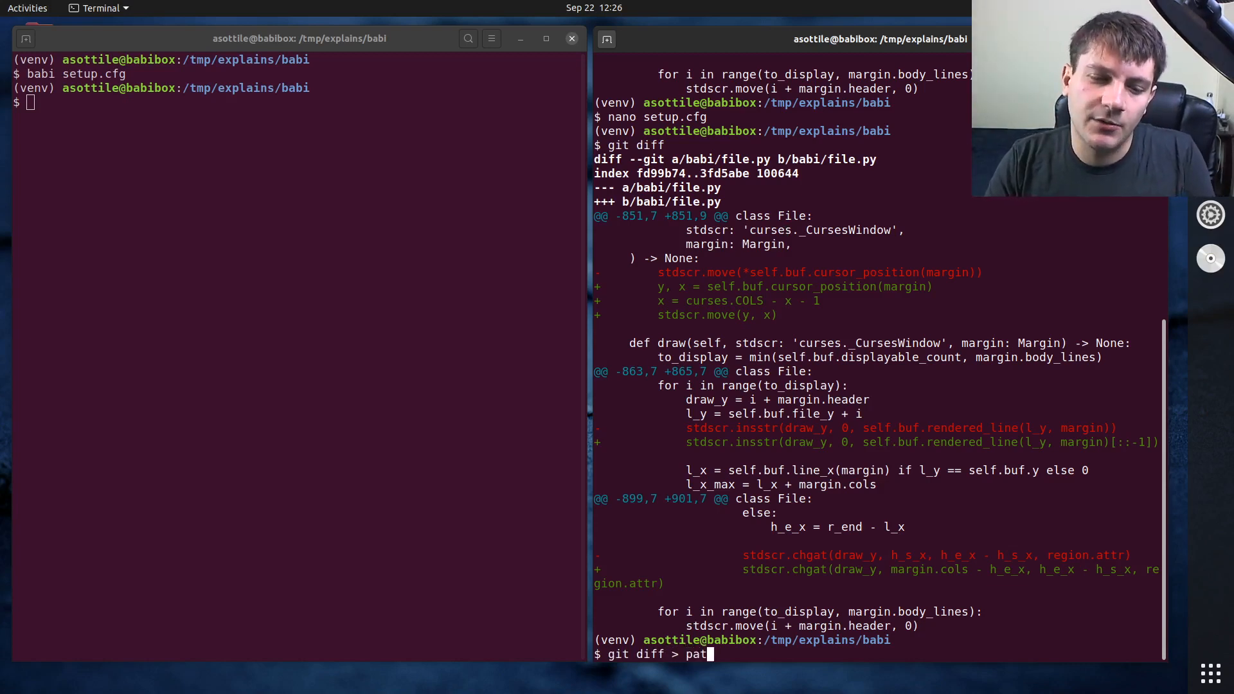
pyautogui.write('ch')
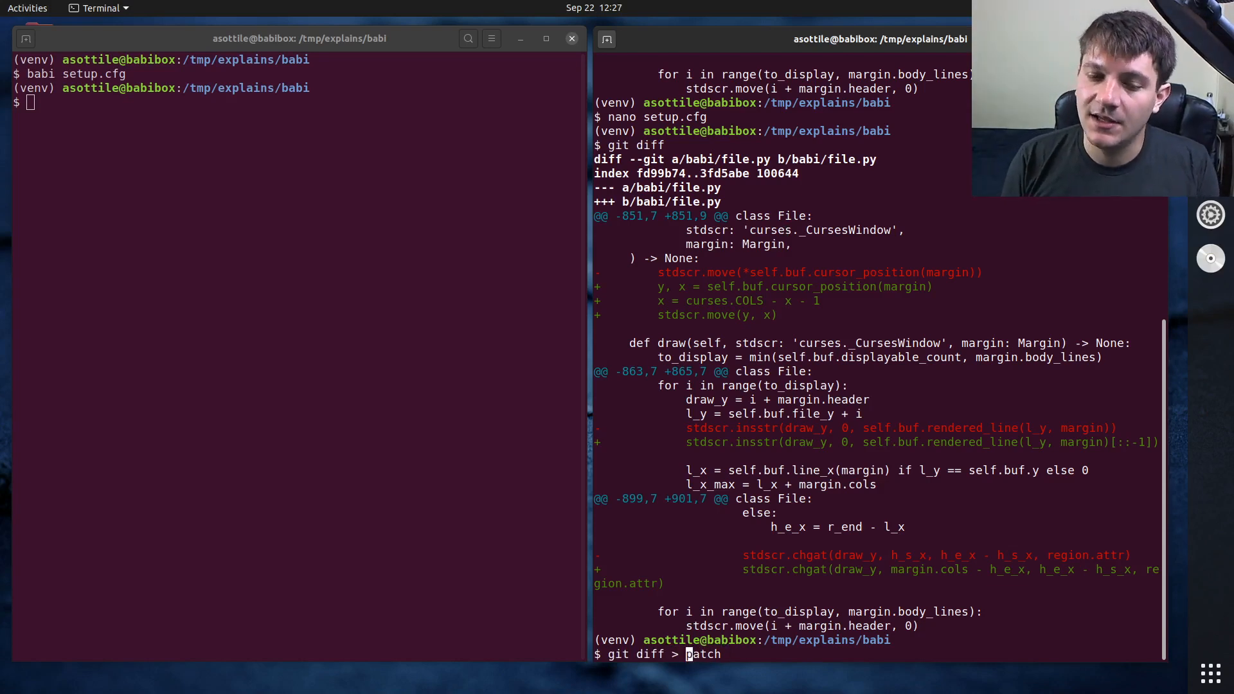
pyautogui.write('backwards.')
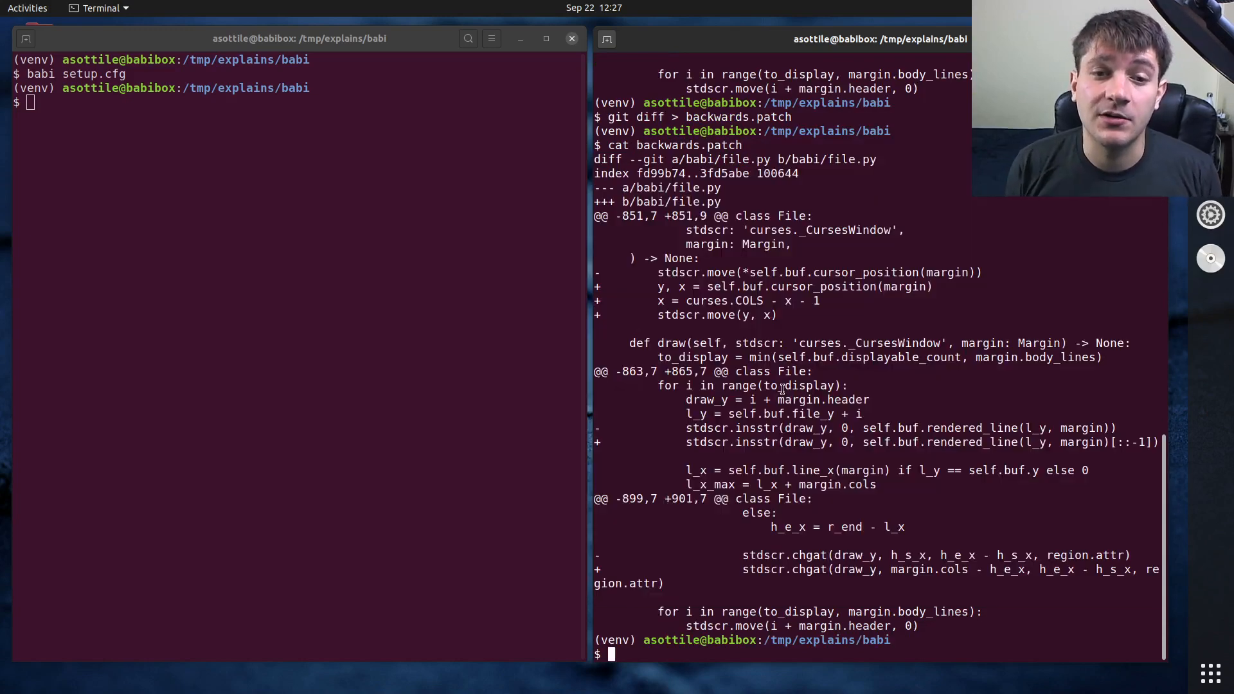
pyautogui.write('git status')
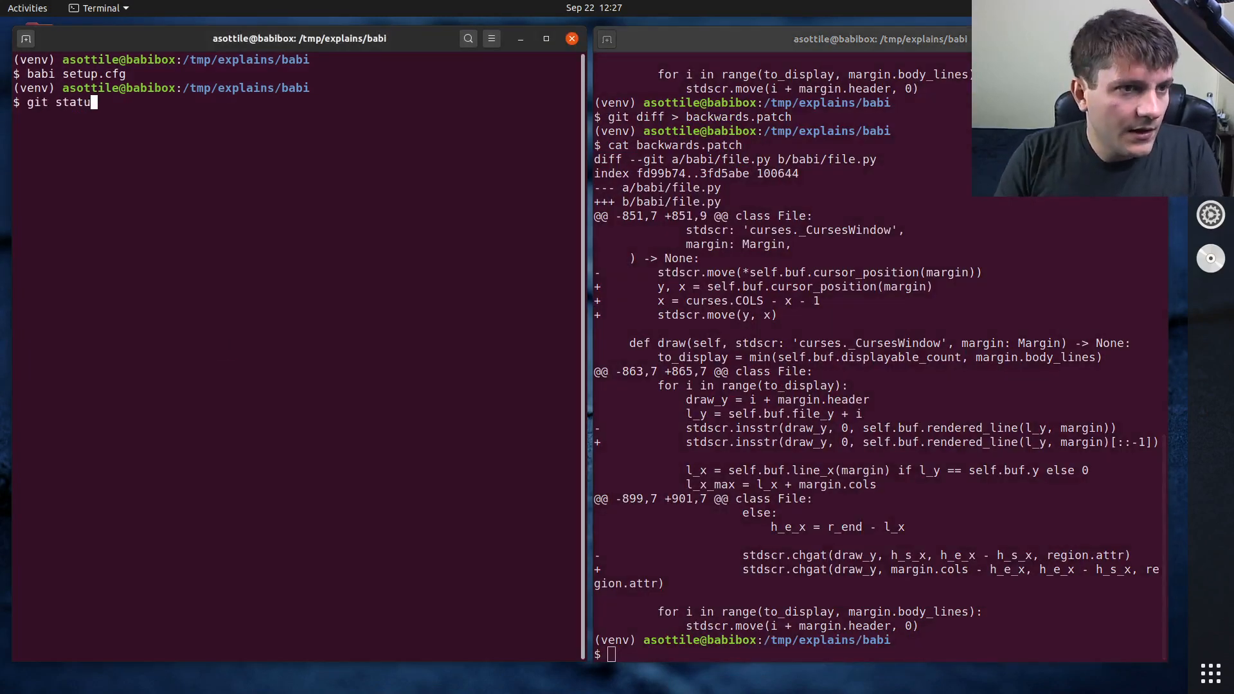
# - Check git status and revert babi/file.py with git checkout --
pyautogui.press('Return')
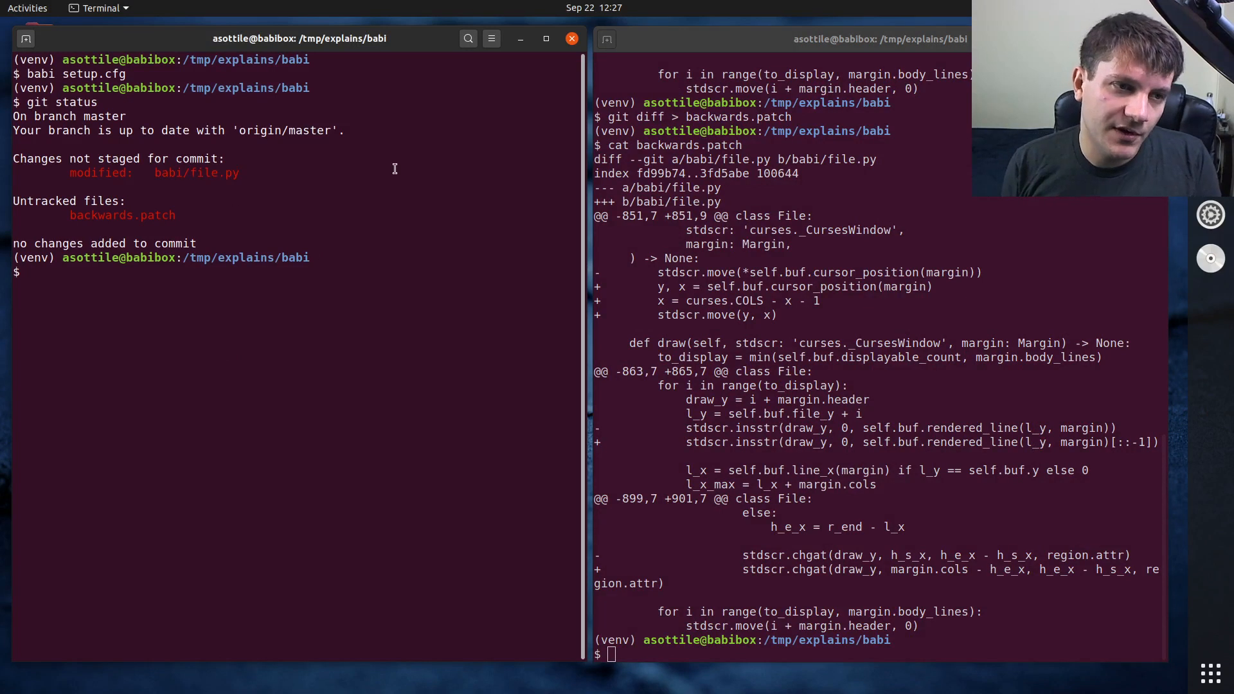
pyautogui.write('git checkout -- .')
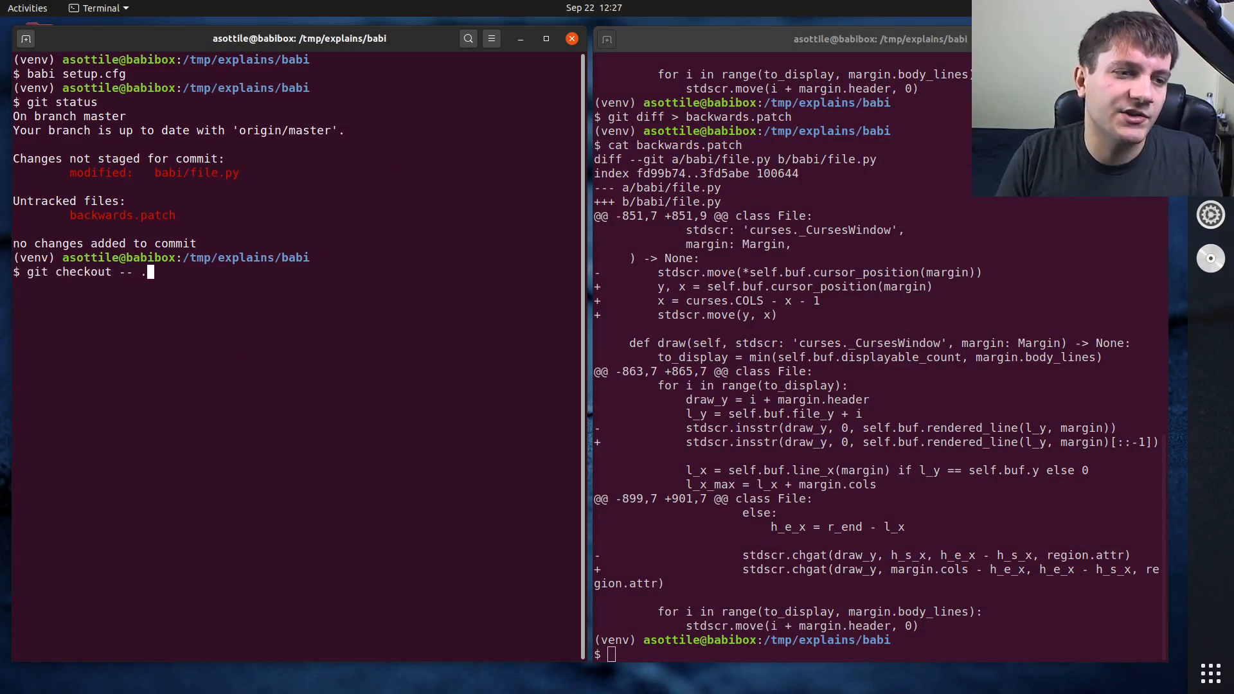
pyautogui.press('Return')
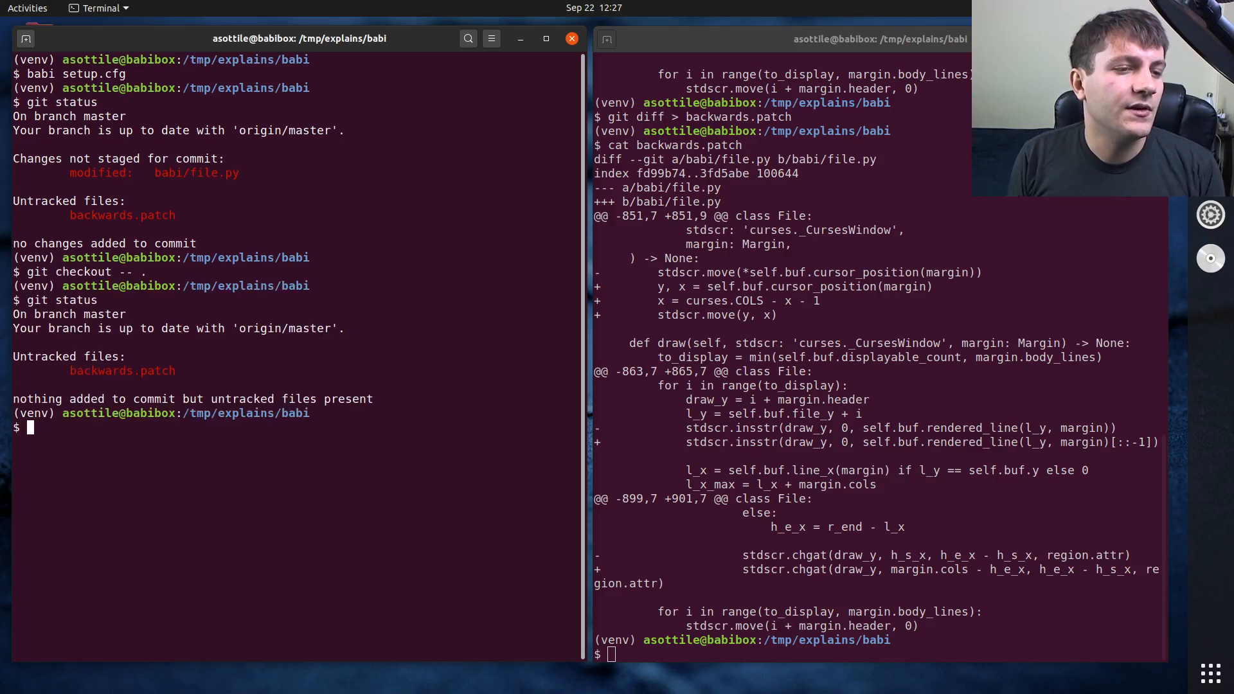
# - Reopen setup.cfg in babi to confirm it renders normally again
pyautogui.doubleClick(196, 172)
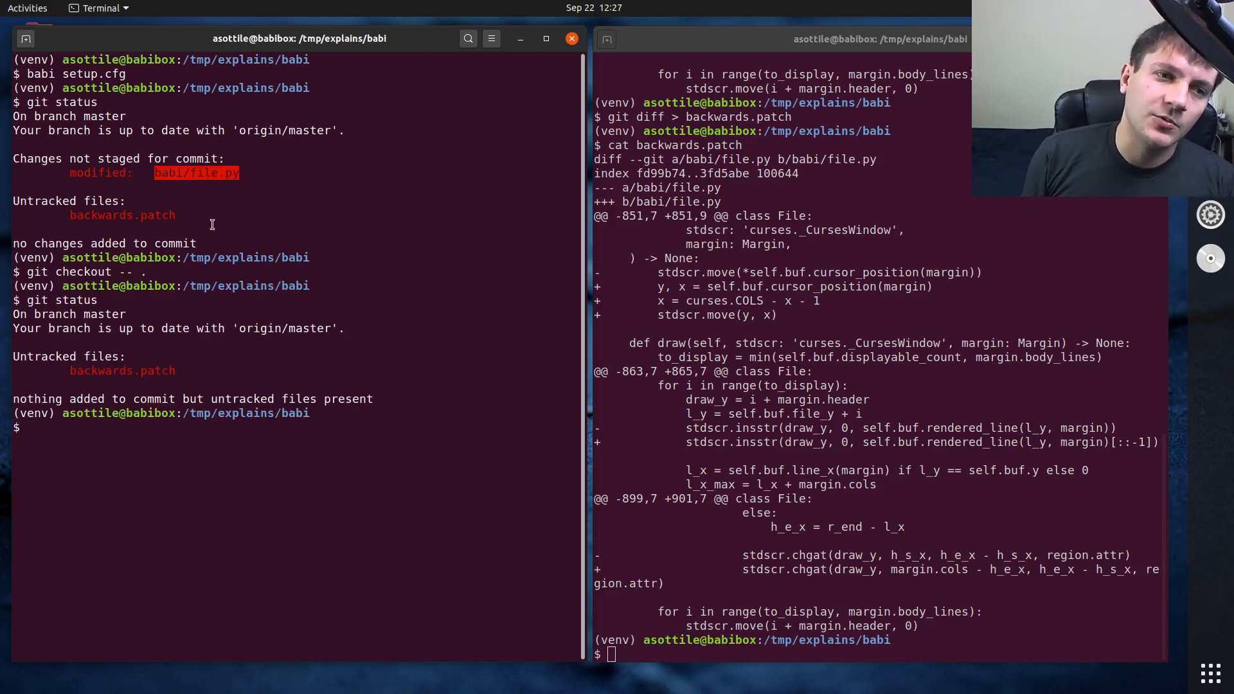
pyautogui.write('babi setup.')
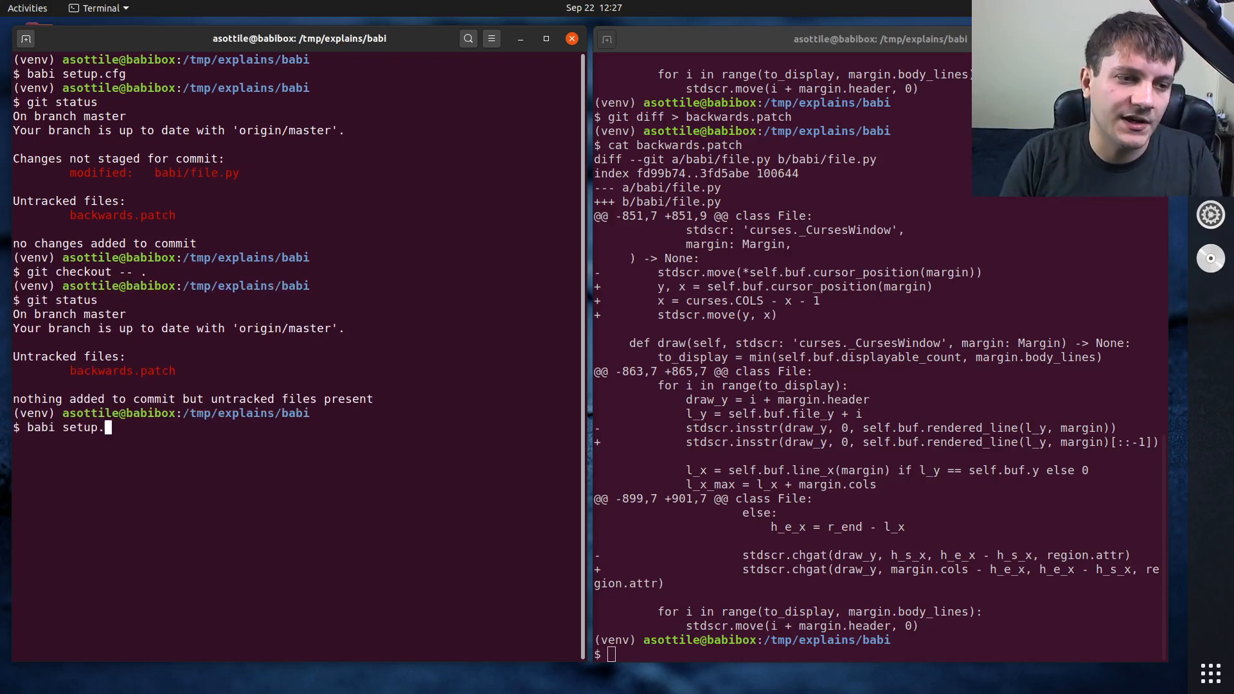
pyautogui.press('Return')
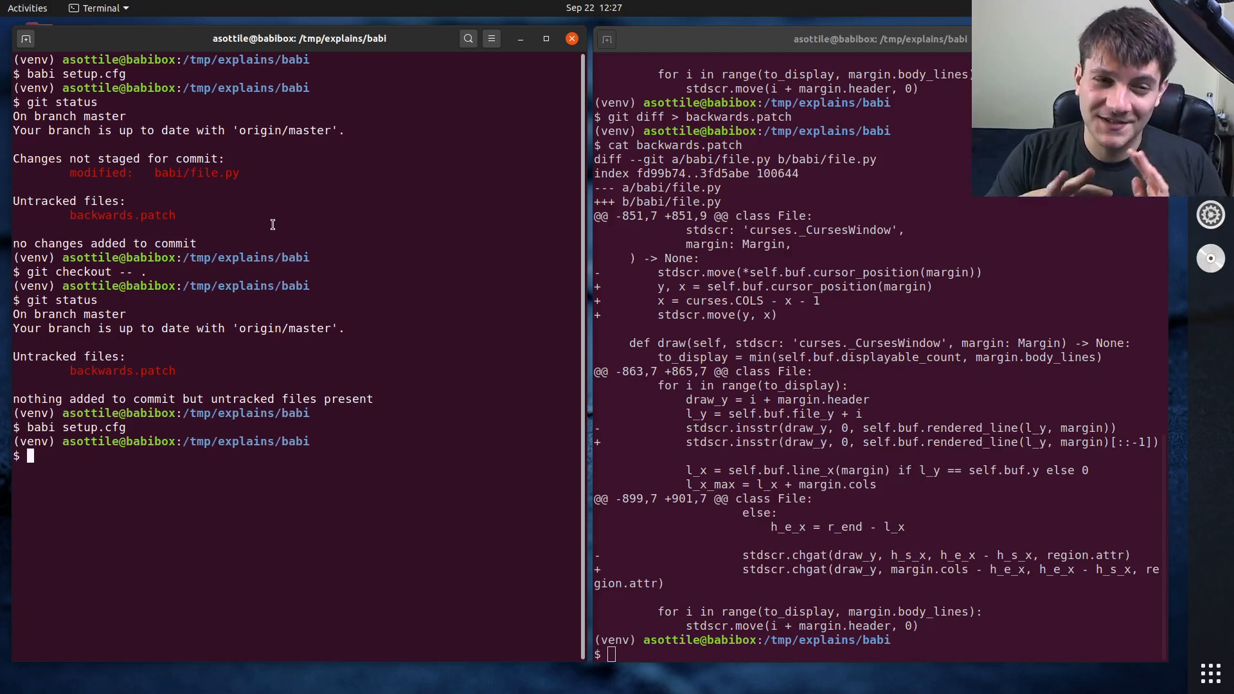
# - Reapply backwards.patch to the working tree with git apply
pyautogui.write('git')
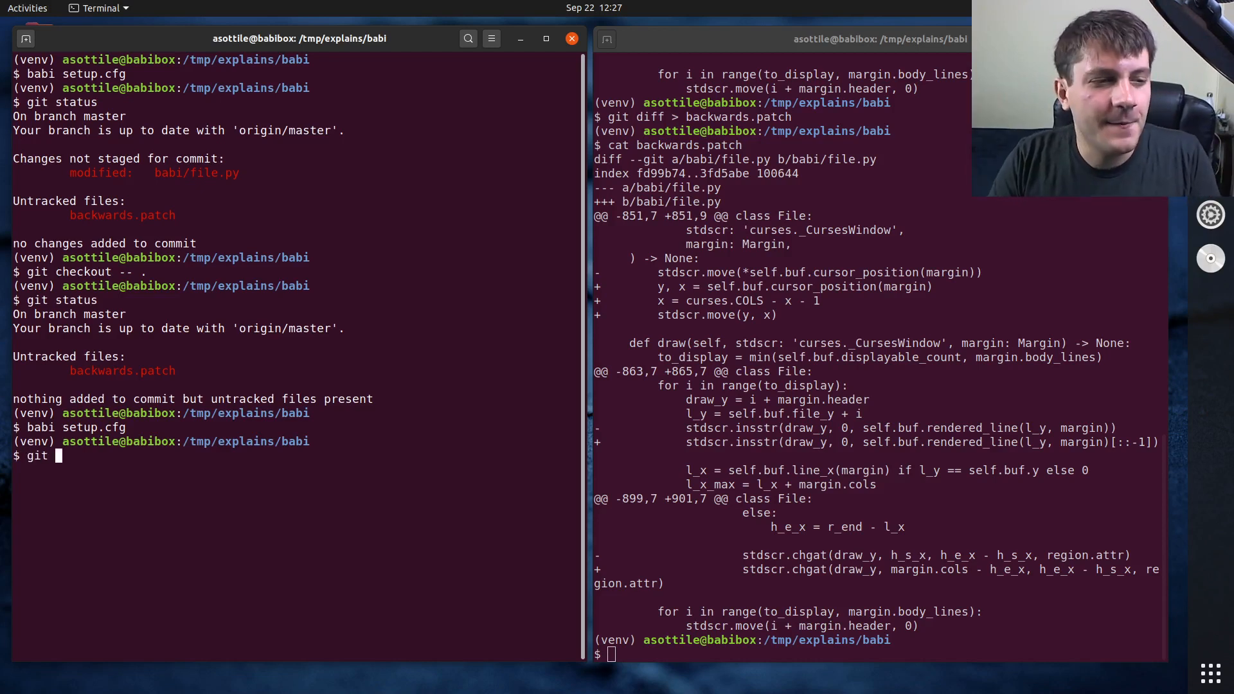
pyautogui.write('apply backwards.patch')
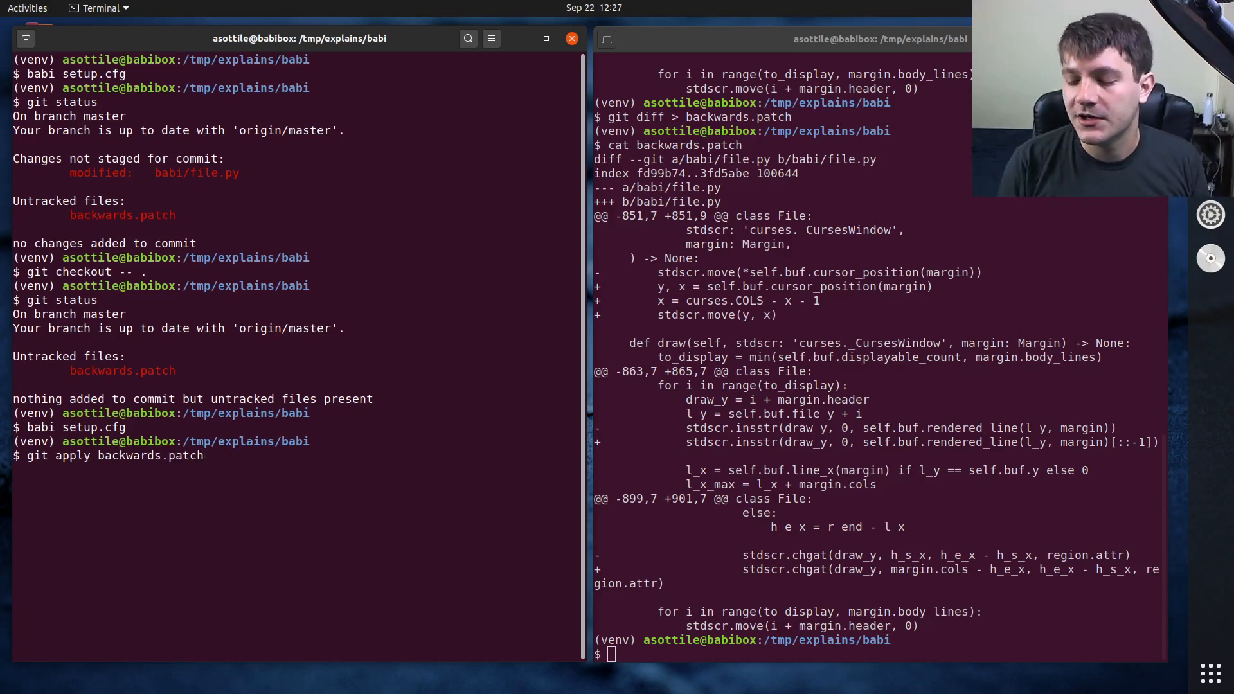
pyautogui.press('Return')
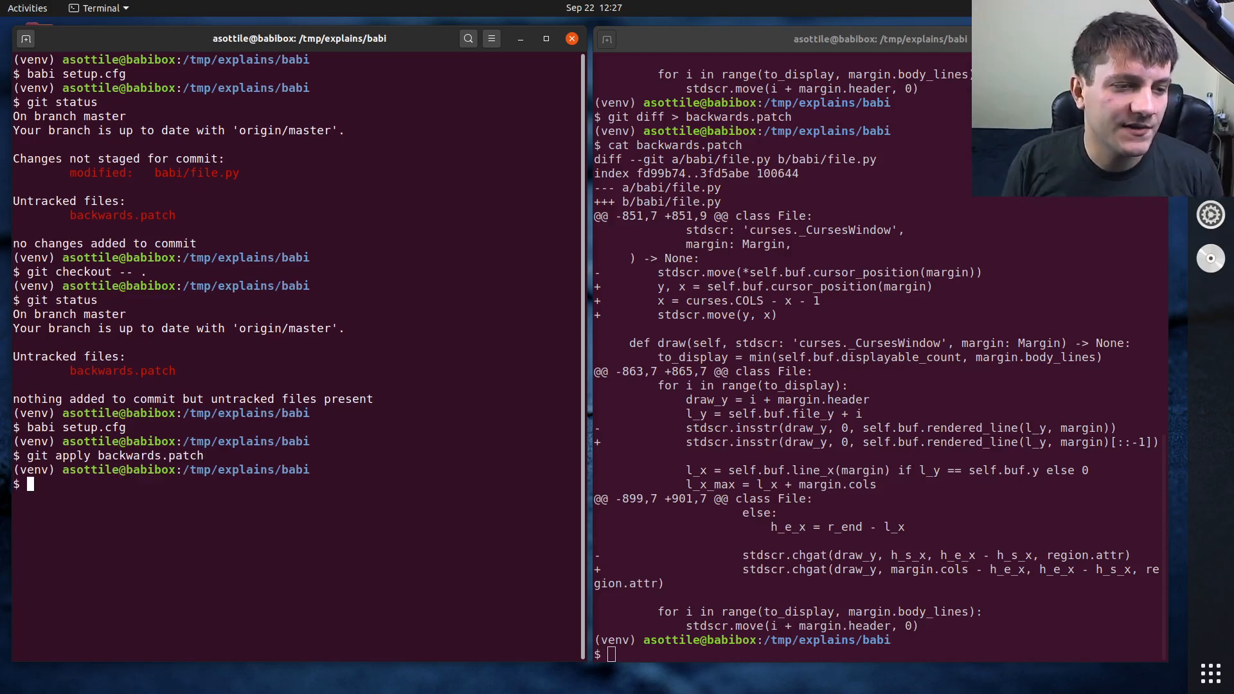
# - Confirm babi/file.py is modified via git status and reopen setup.cfg in babi
pyautogui.write('git')
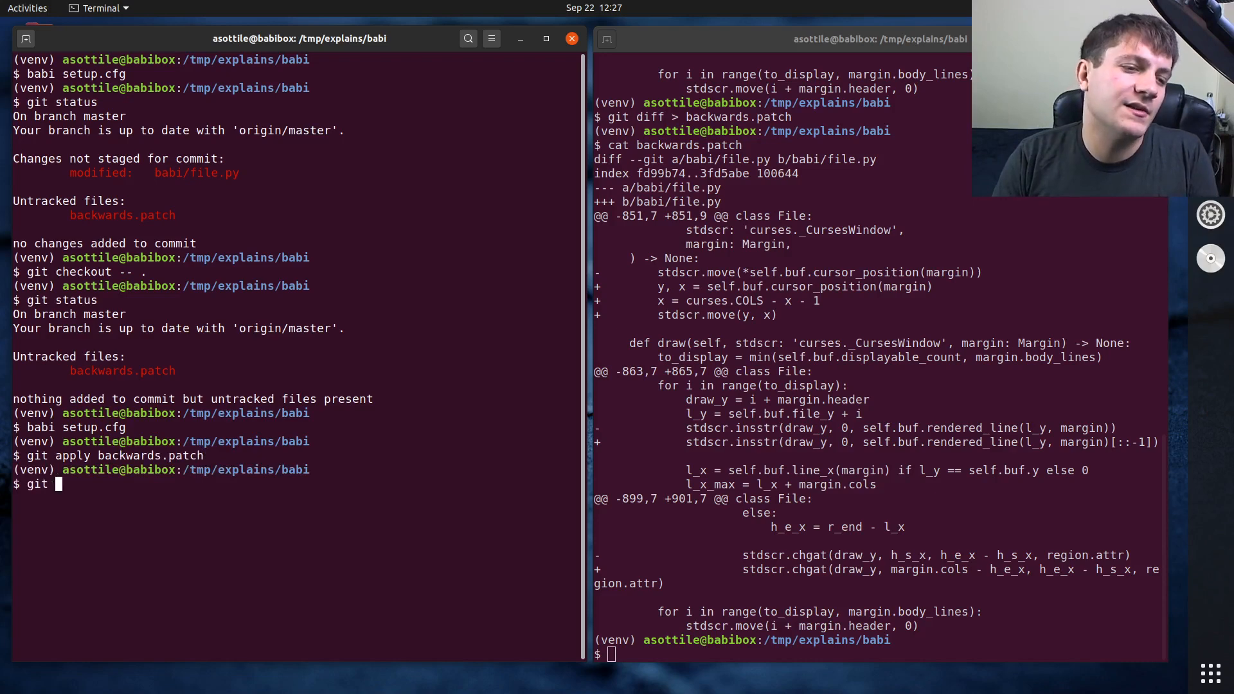
pyautogui.press('Return')
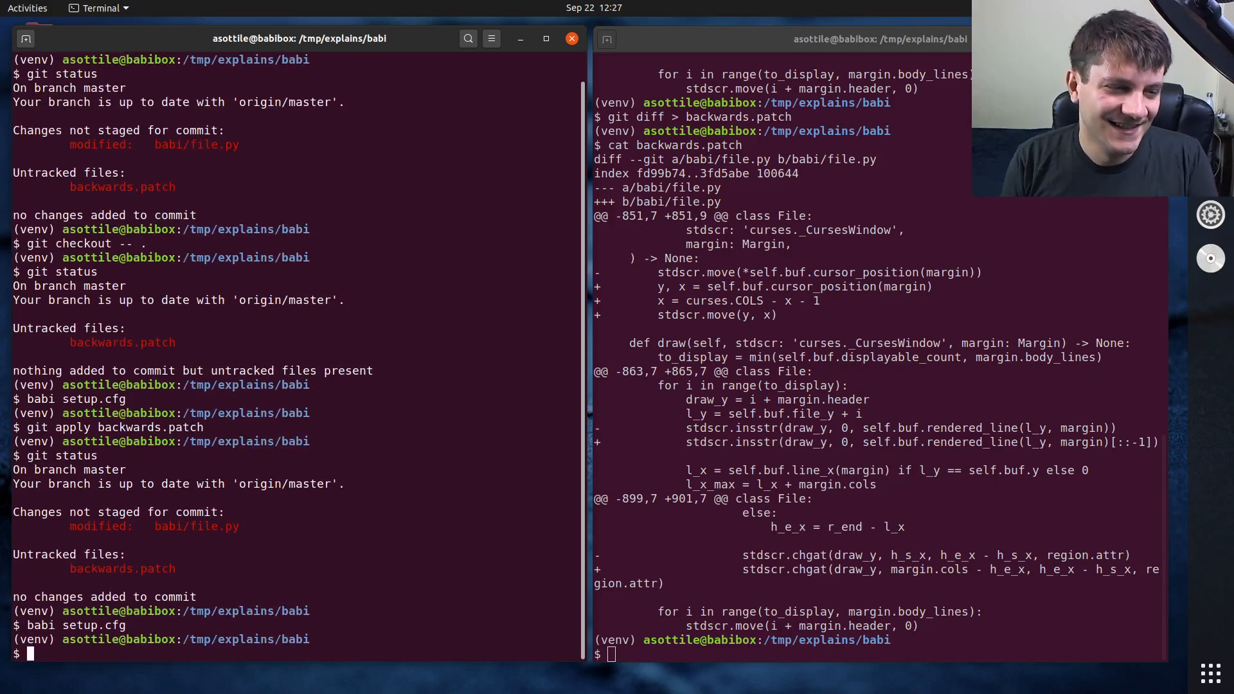
pyautogui.press('Return')
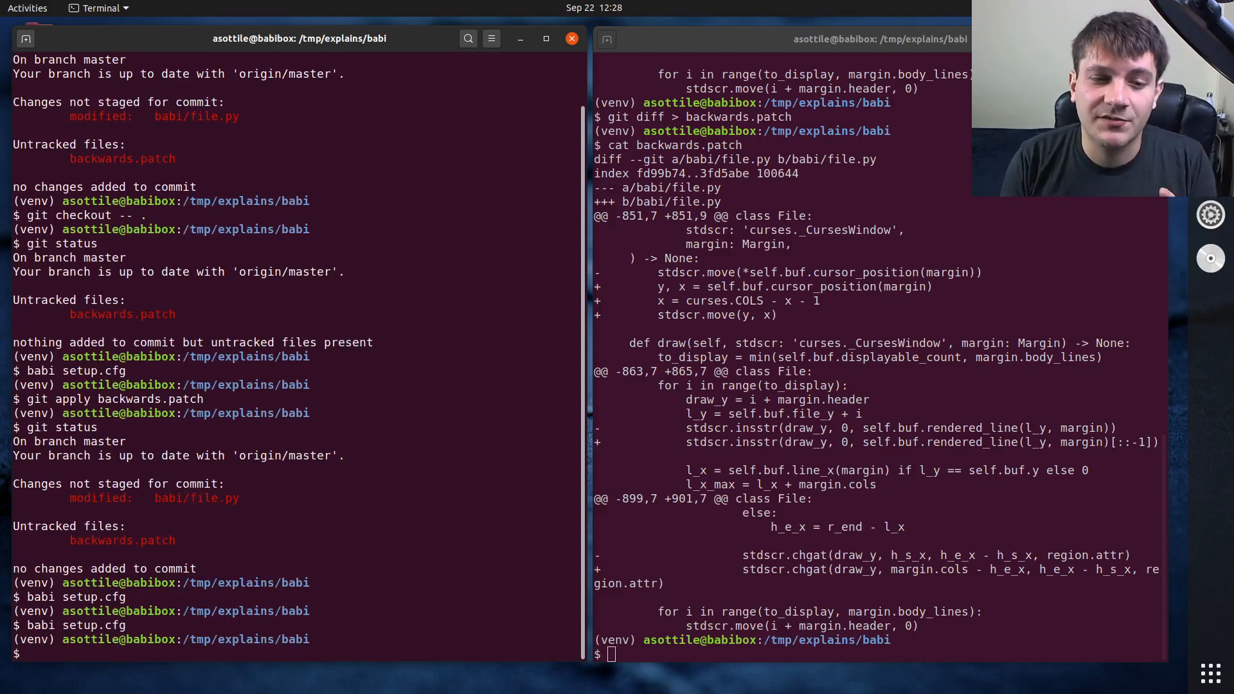
# - Revert babi/file.py again with git checkout -- babi
pyautogui.write('git c')
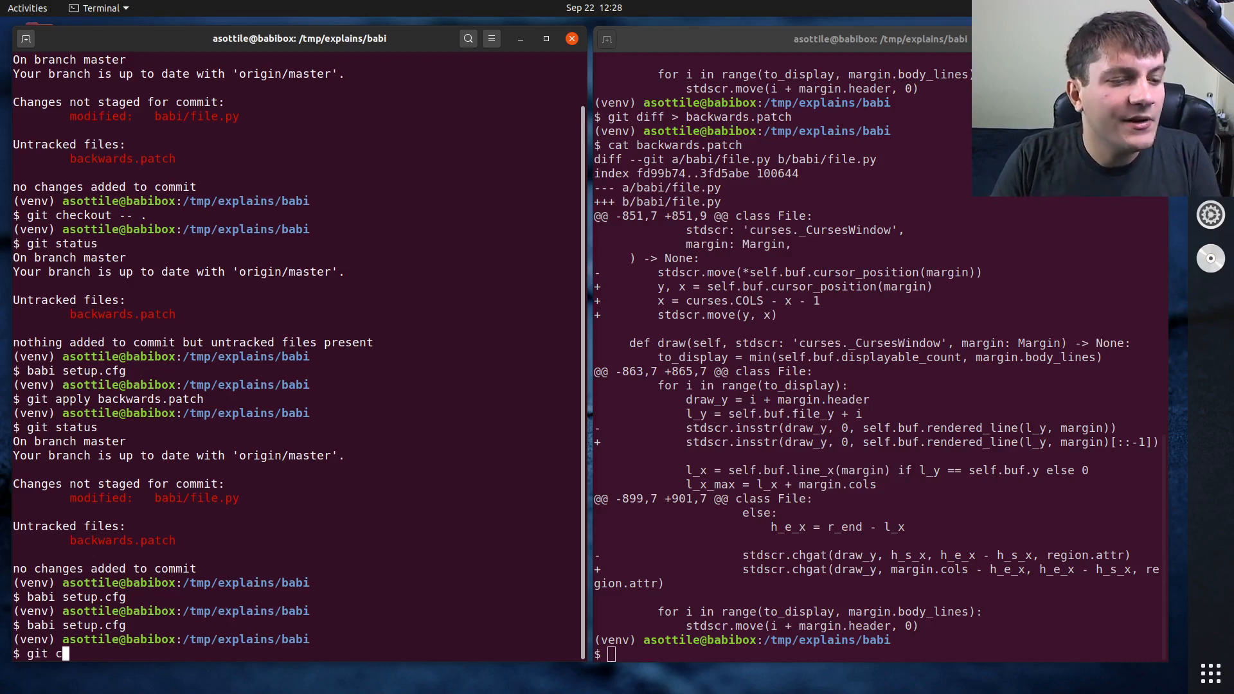
pyautogui.write('heckout -- babi')
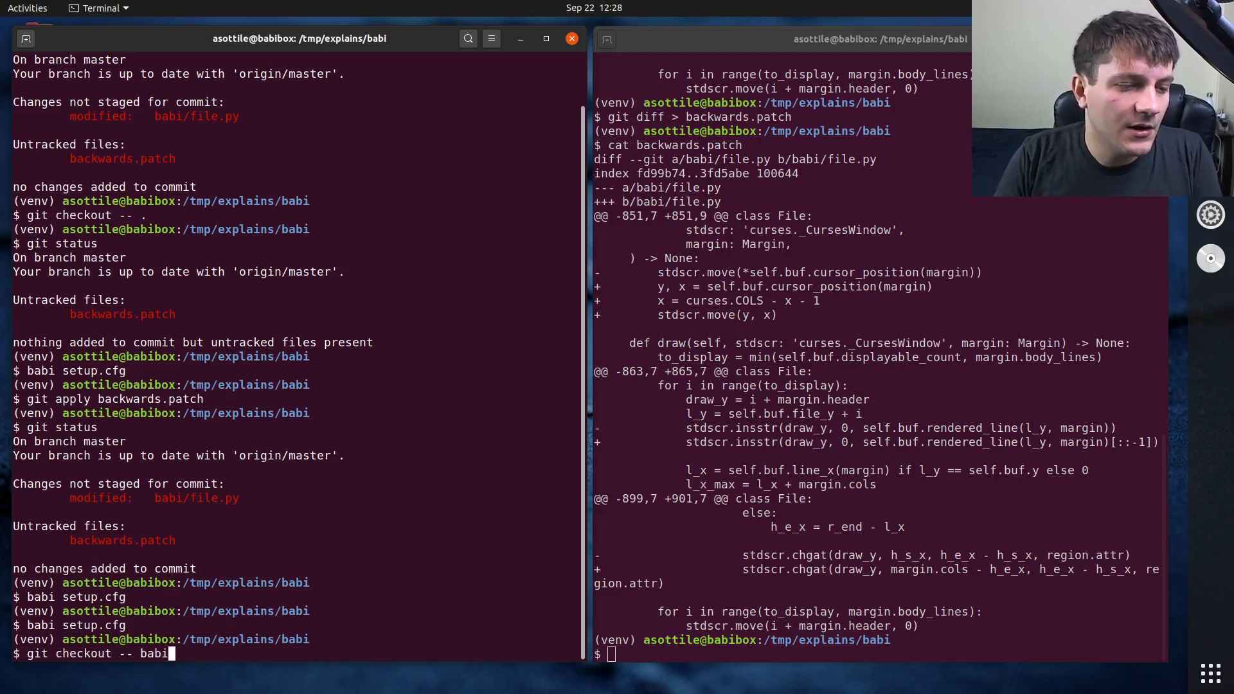
pyautogui.press('Return')
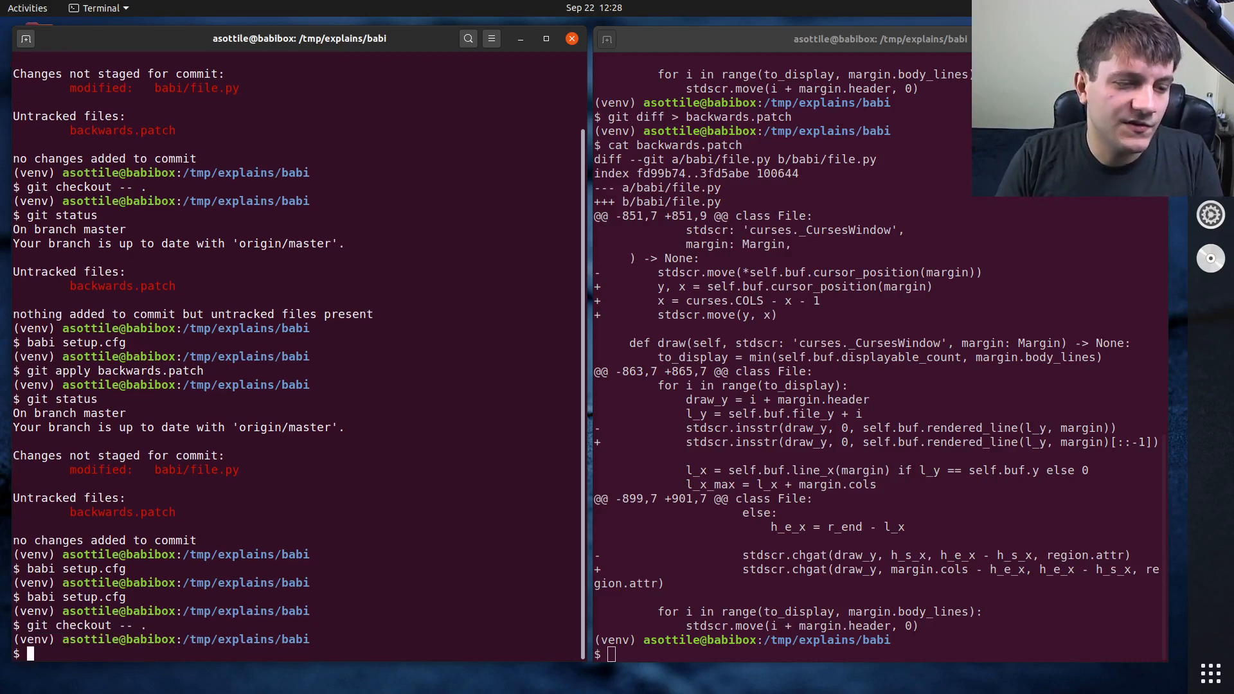
pyautogui.scroll(3)
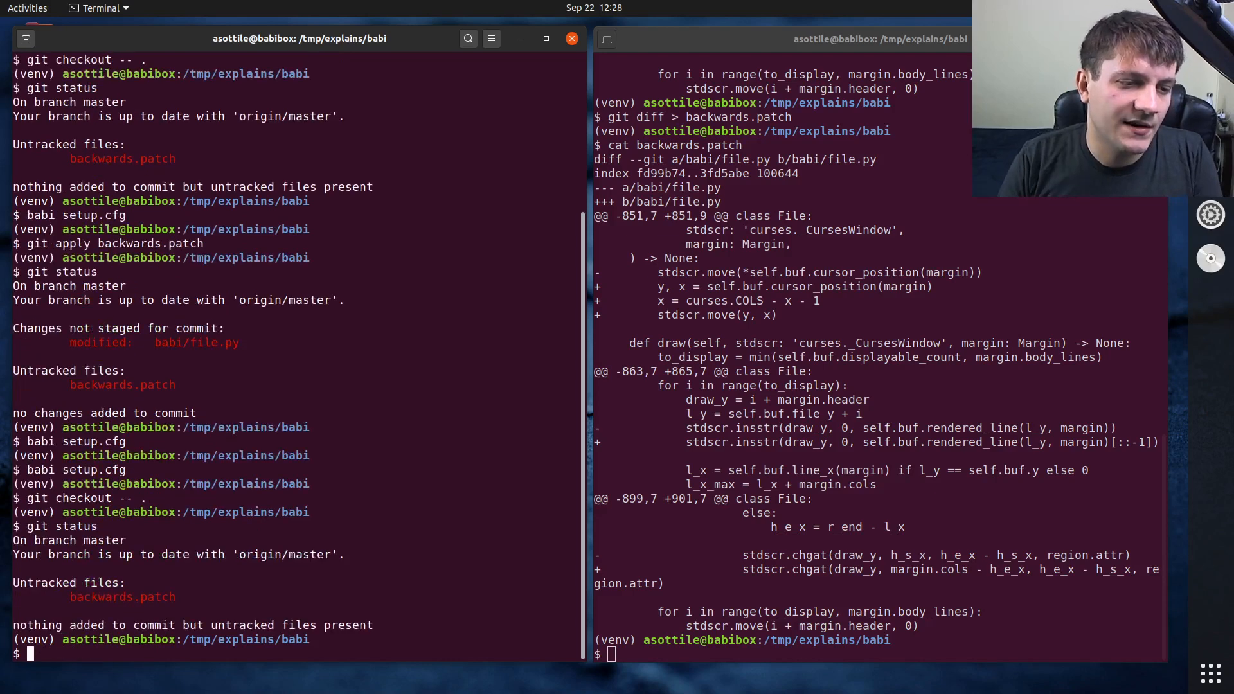
pyautogui.moveTo(236, 598)
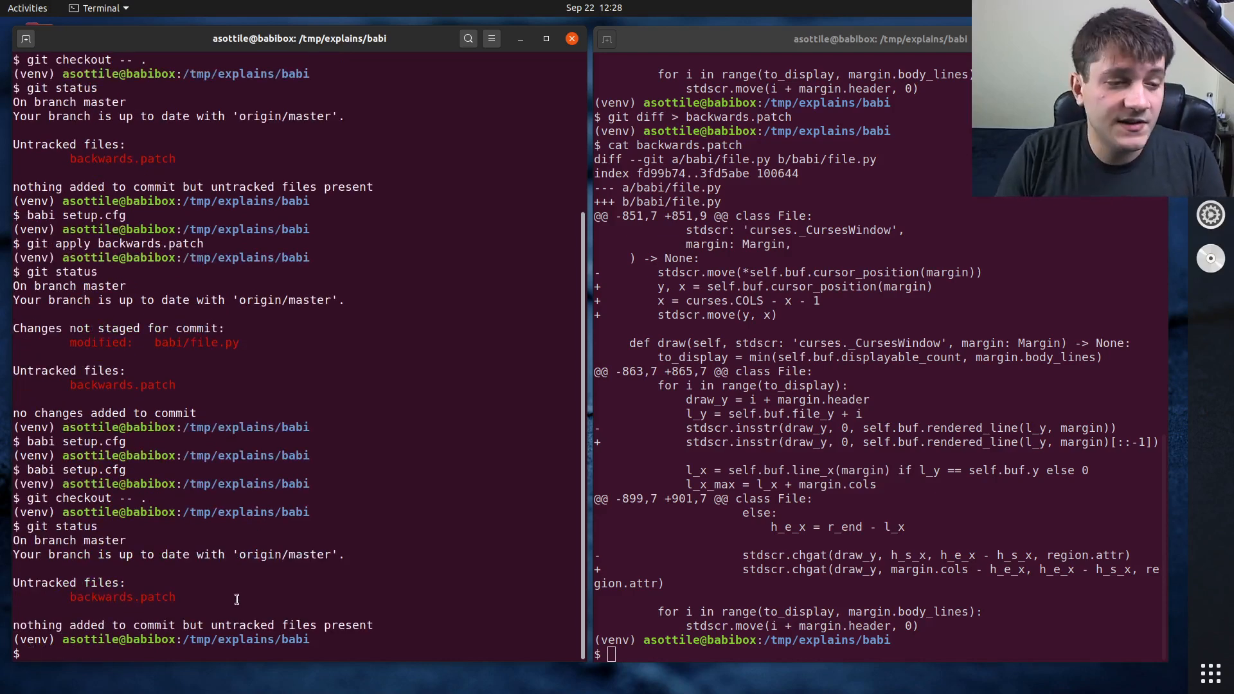
# - Show patch --help and compose patch -p1 -i backwards.patch
pyautogui.write('patch --h')
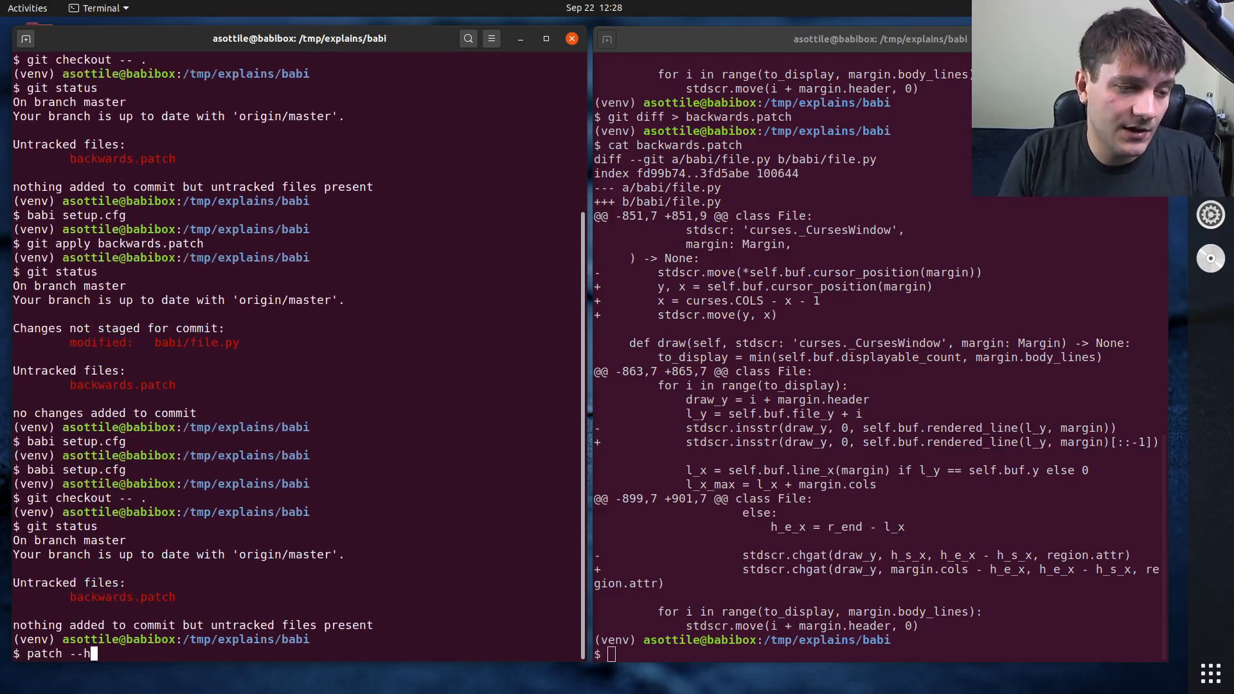
pyautogui.press('Return')
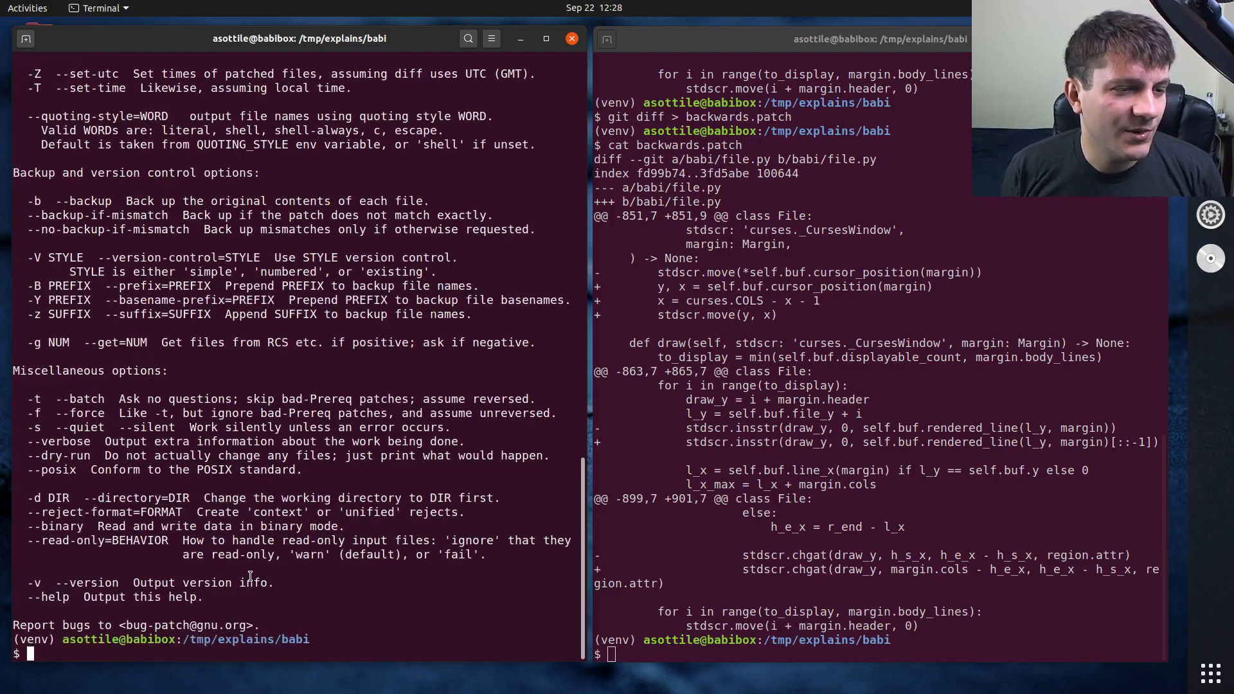
pyautogui.write('patch -p1')
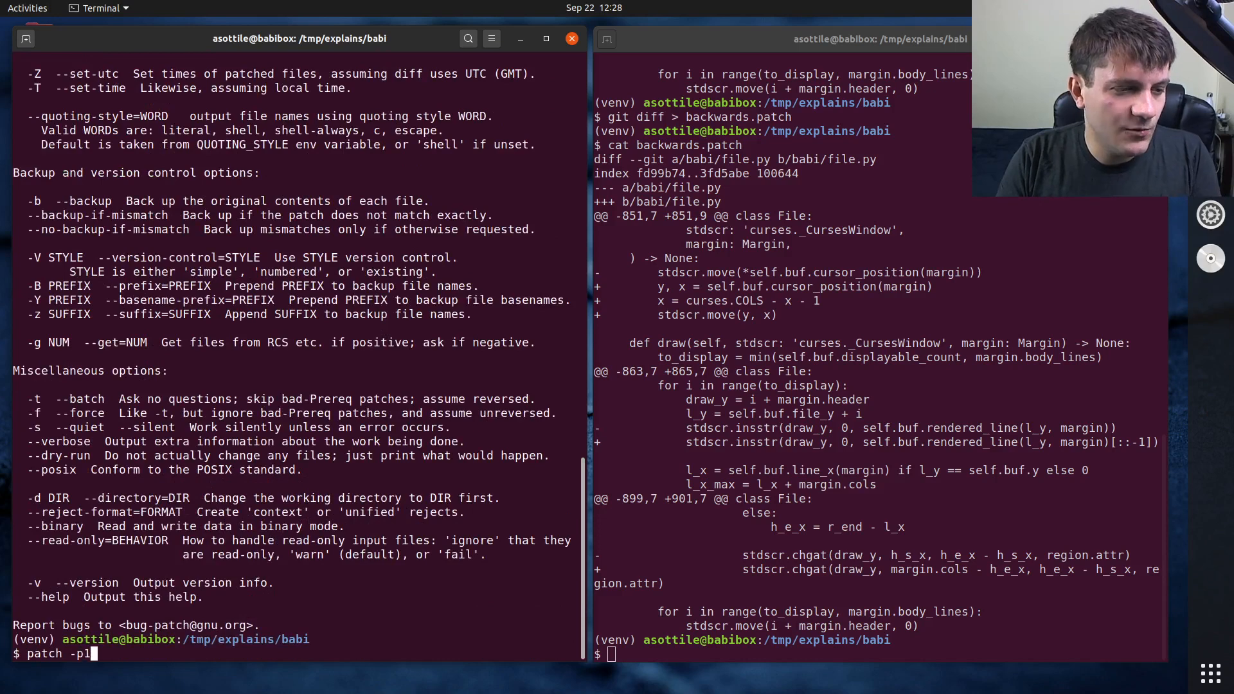
pyautogui.scroll(3)
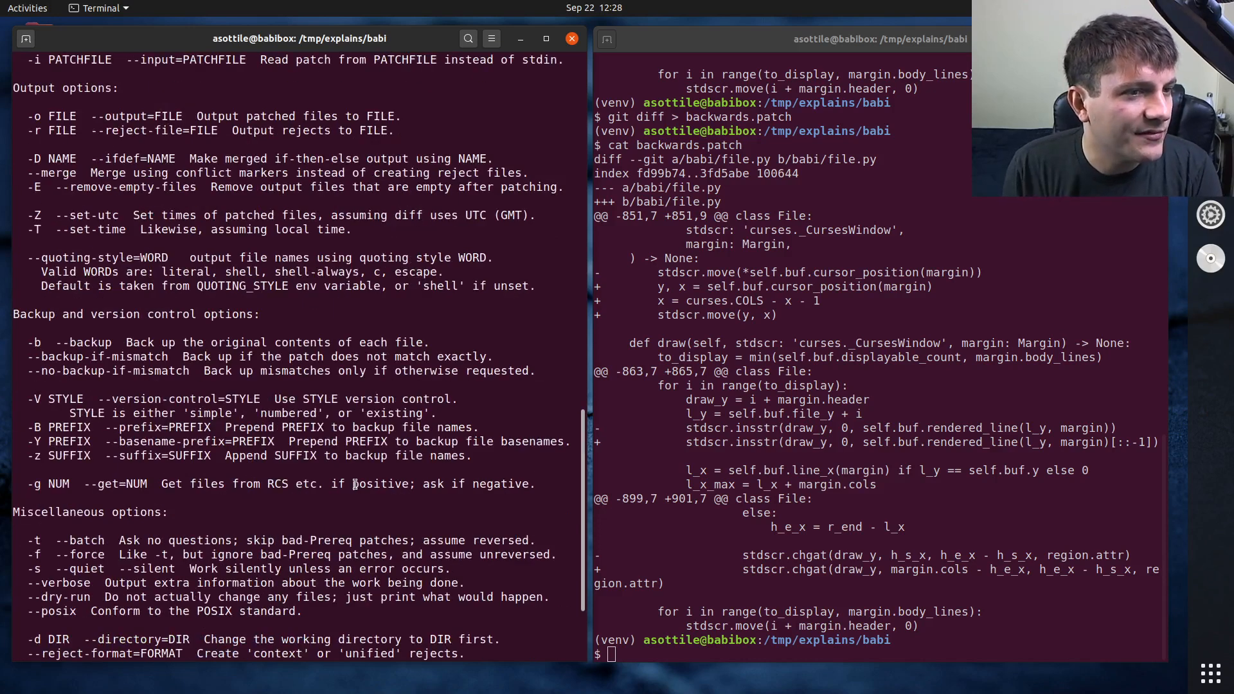
pyautogui.scroll(3)
pyautogui.write('patch -p1')
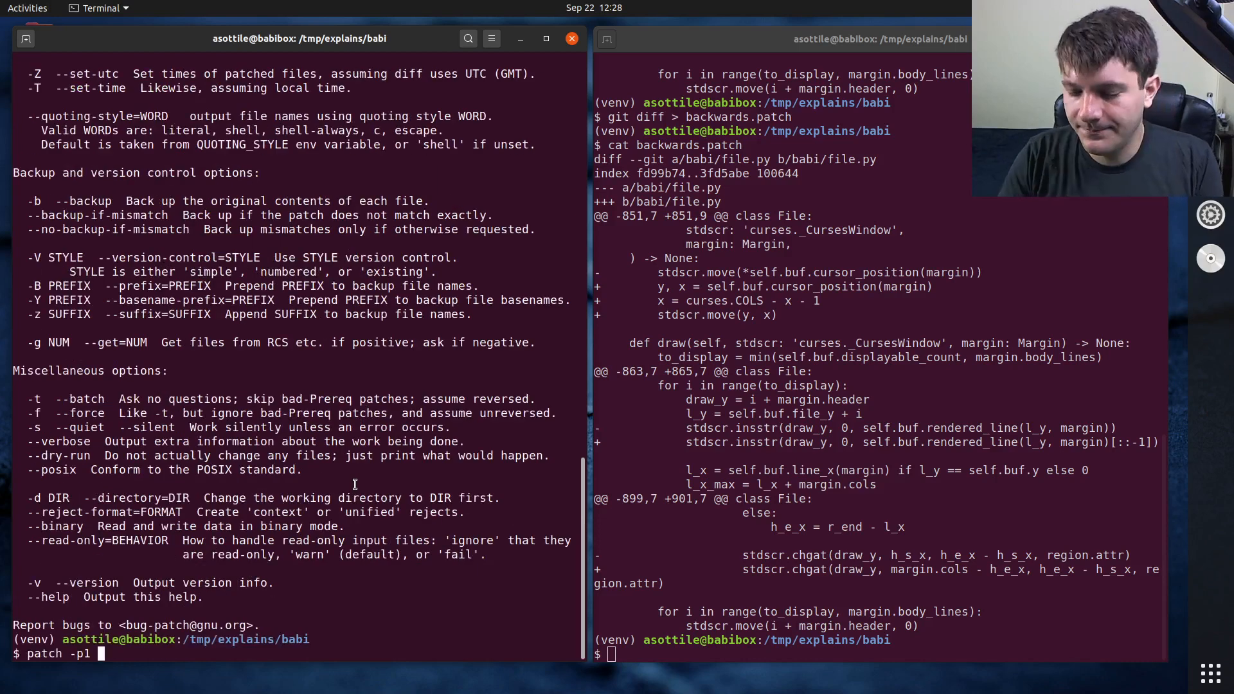
pyautogui.write('-i backwards.patch')
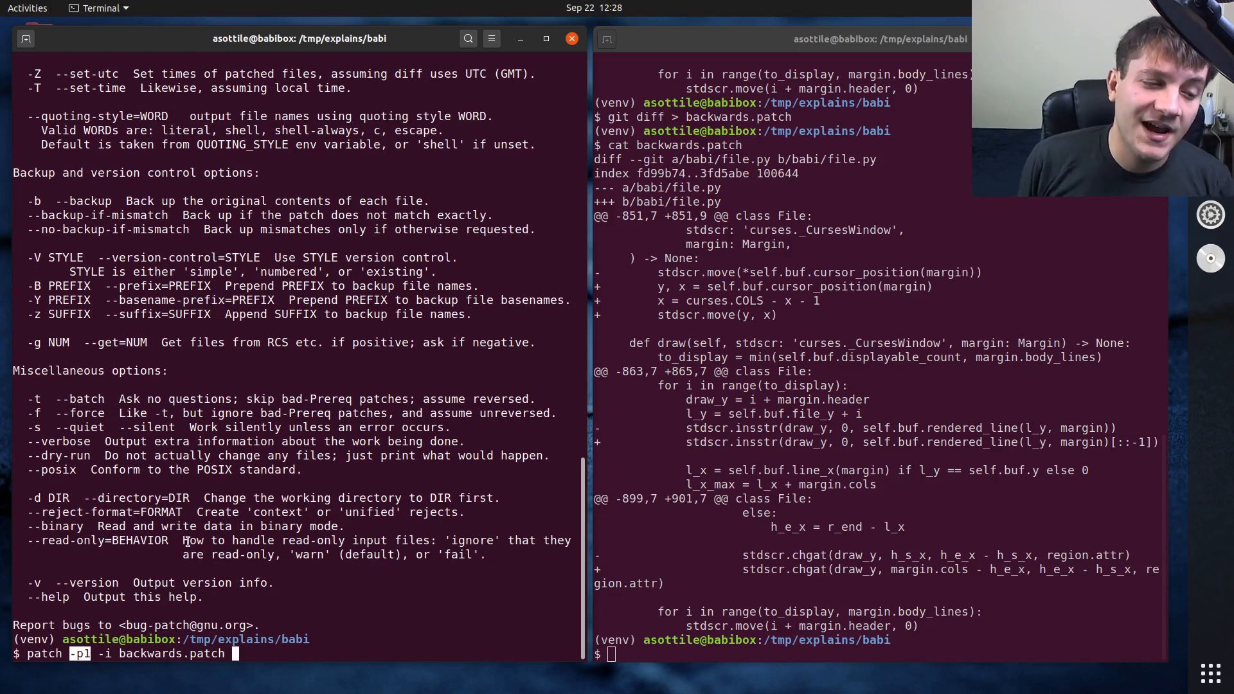
pyautogui.write('nano')
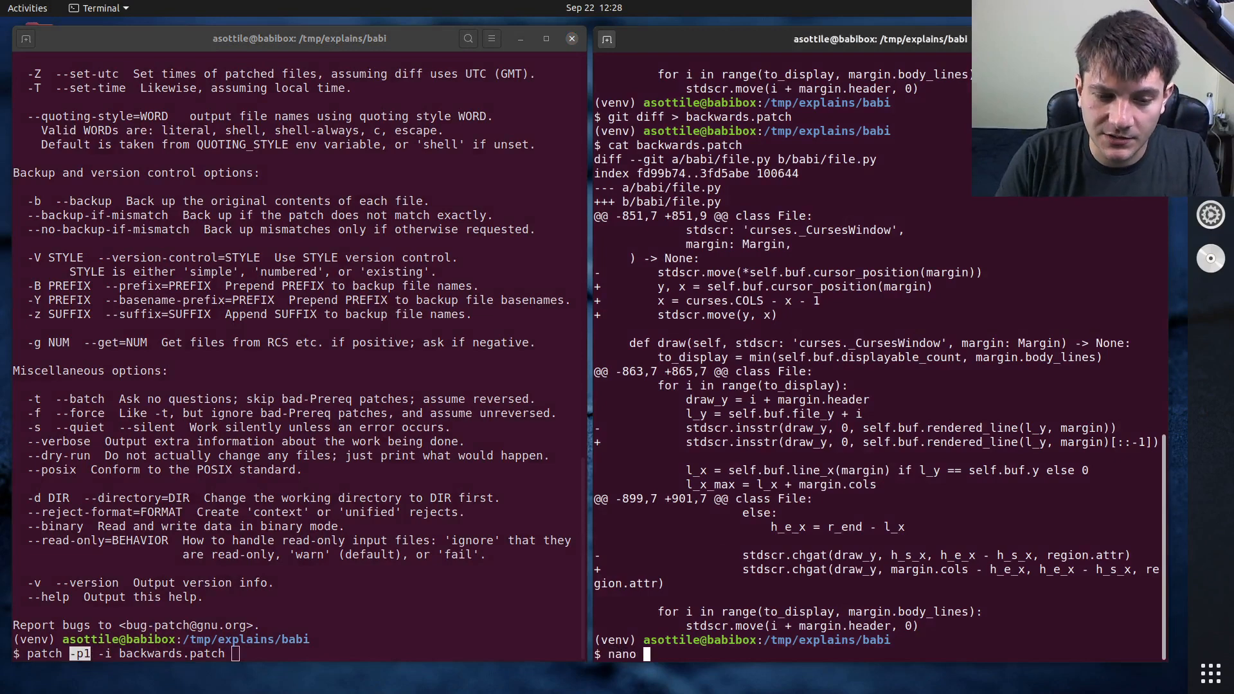
# - View backwards.patch in nano and run patch -p1 -i backwards.patch to restore babi/file.py
pyautogui.write('bac')
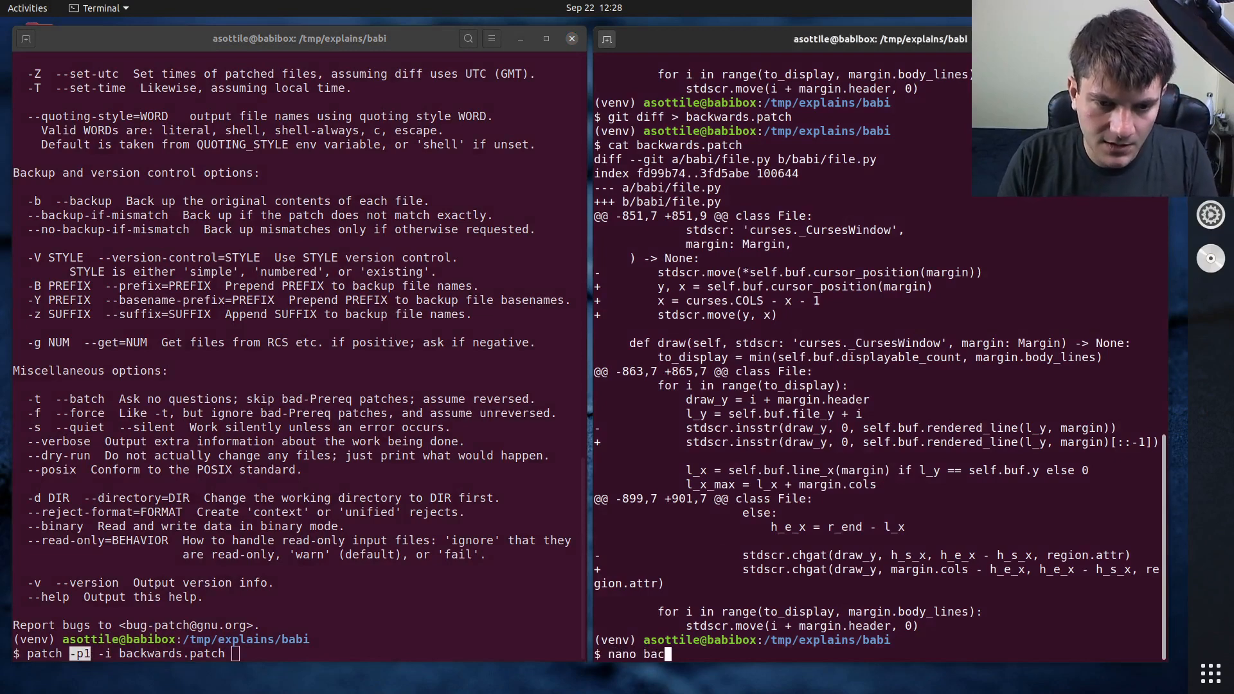
pyautogui.press('Return')
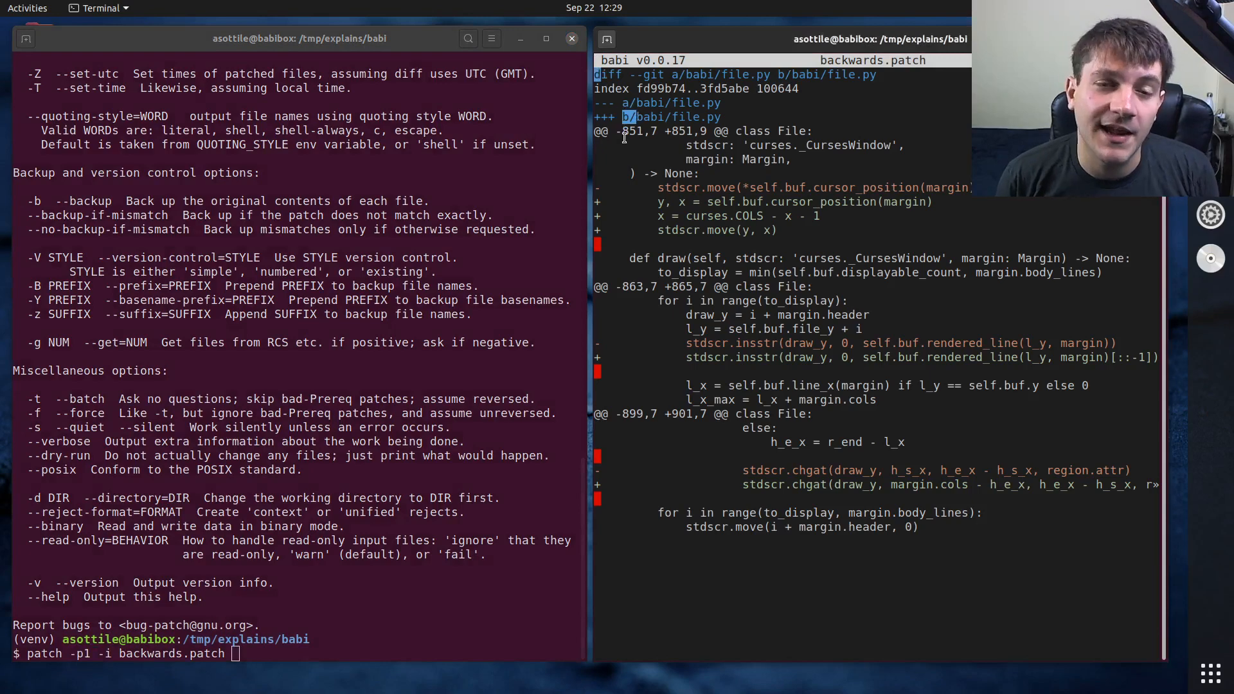
pyautogui.moveTo(724, 179)
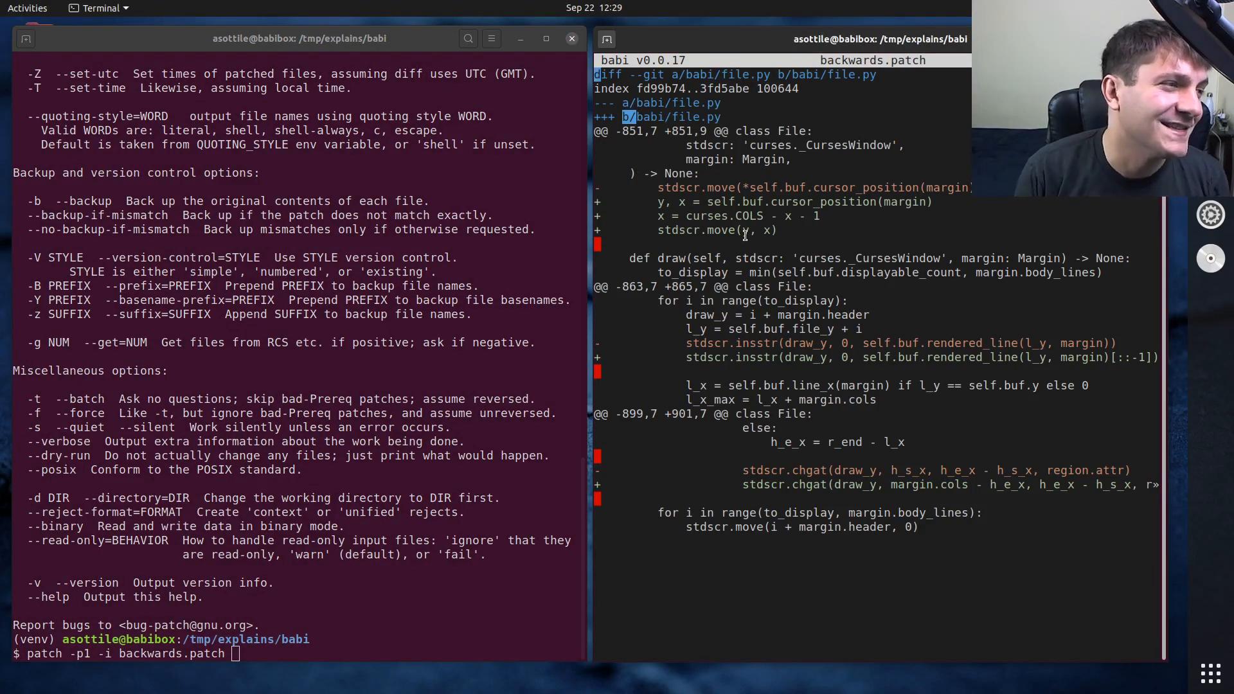
pyautogui.moveTo(581, 449)
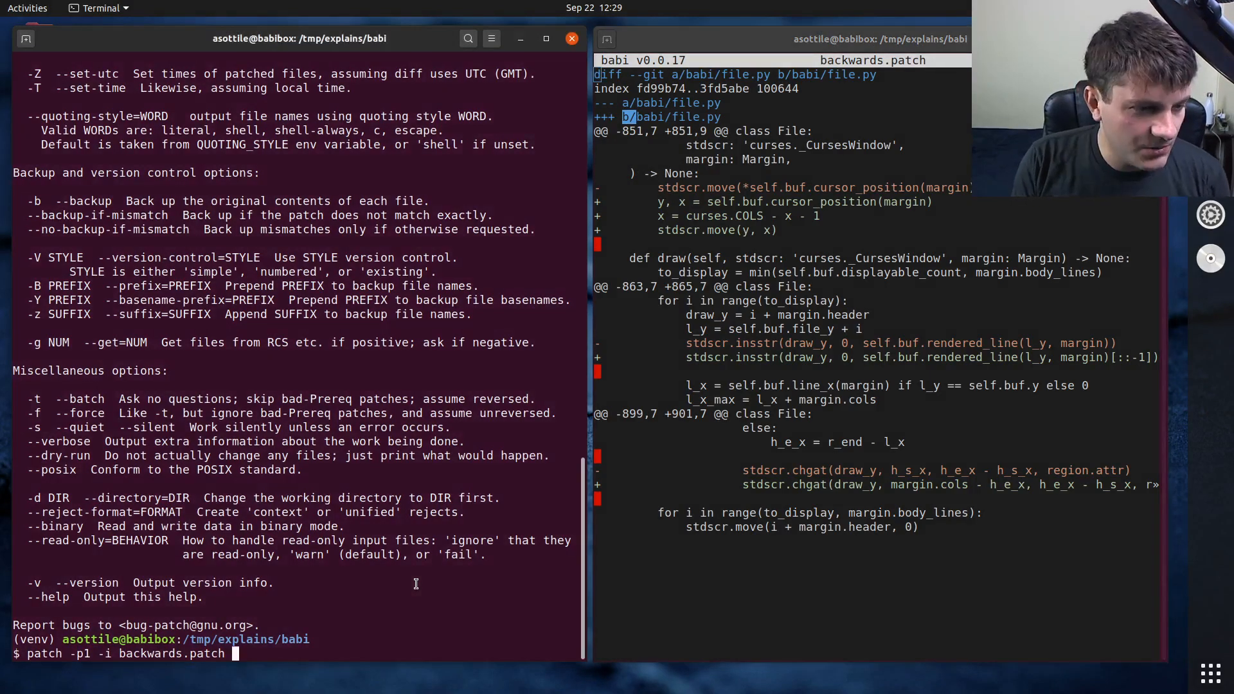
pyautogui.press('Return')
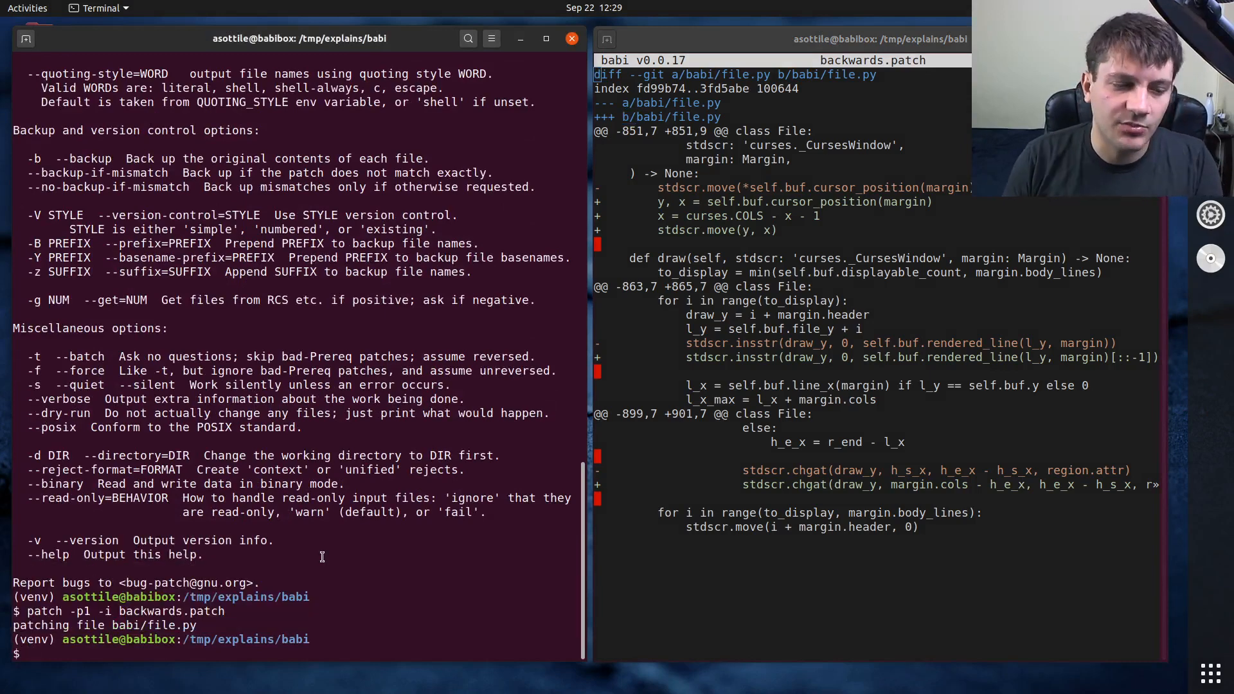